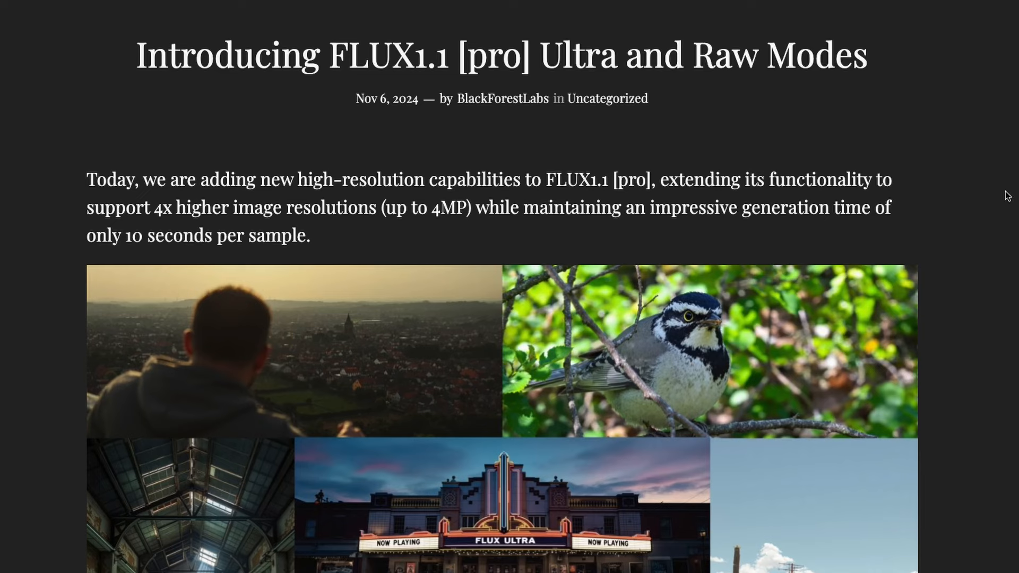
pyautogui.moveTo(384, 210)
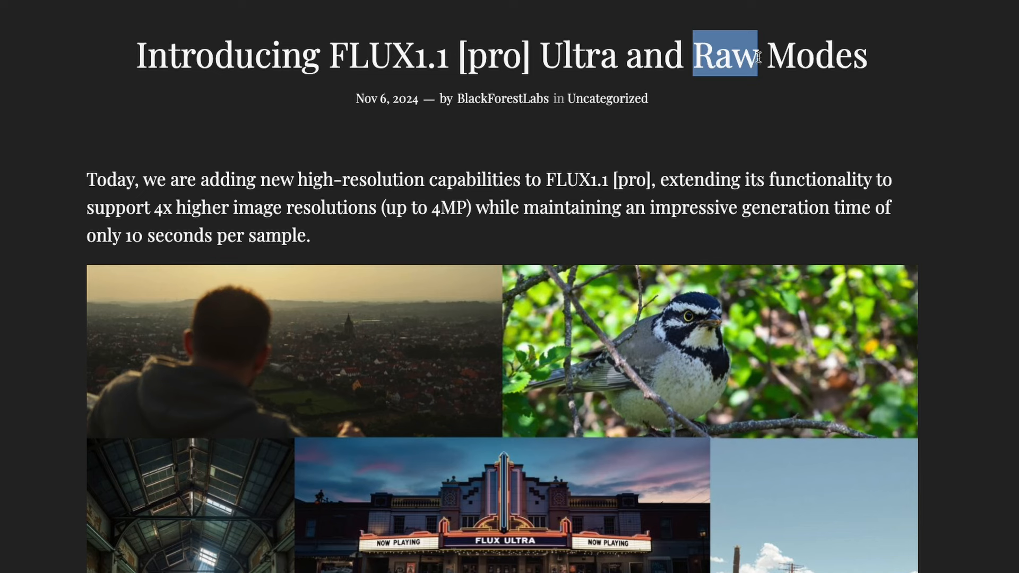
pyautogui.moveTo(614, 179)
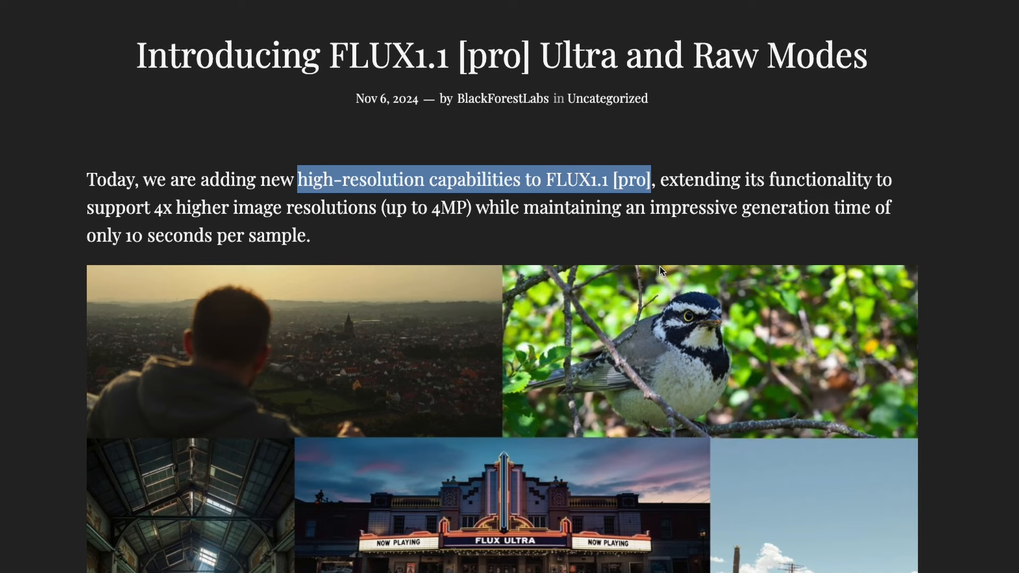
# Scroll the blog past the Higher Resolution chart and Raw Mode section.
pyautogui.scroll(-3)
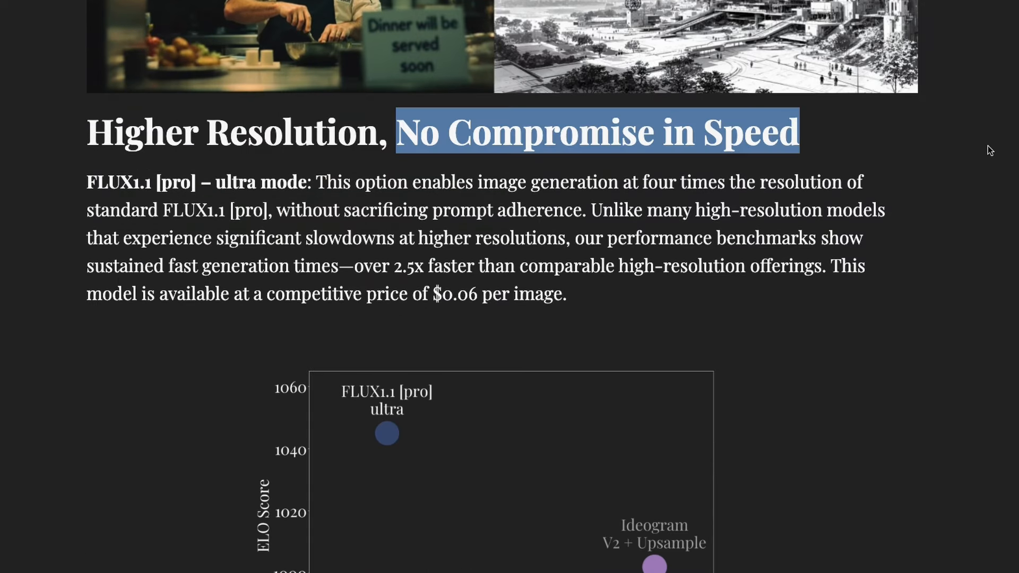
pyautogui.moveTo(238, 127)
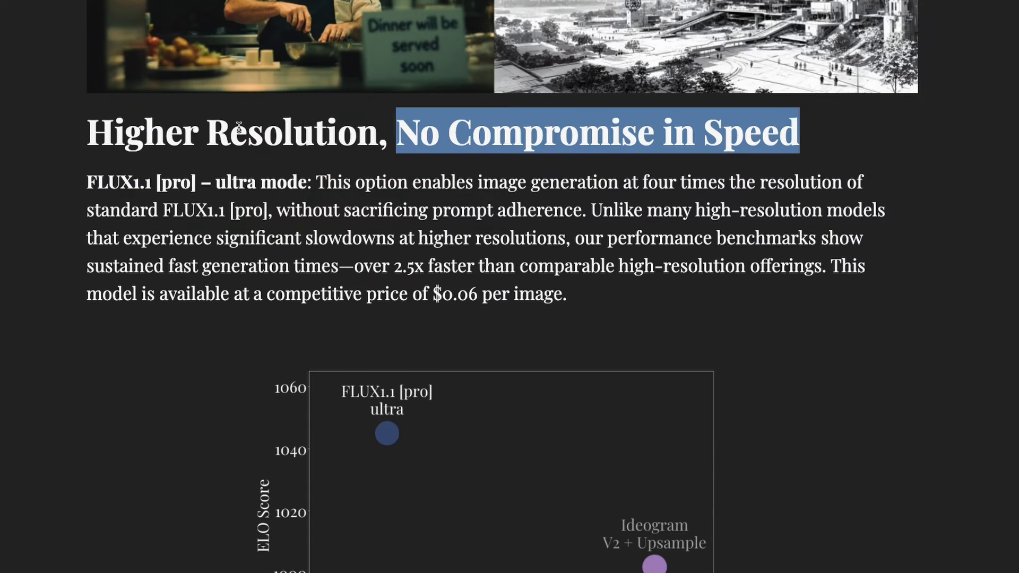
pyautogui.scroll(-3)
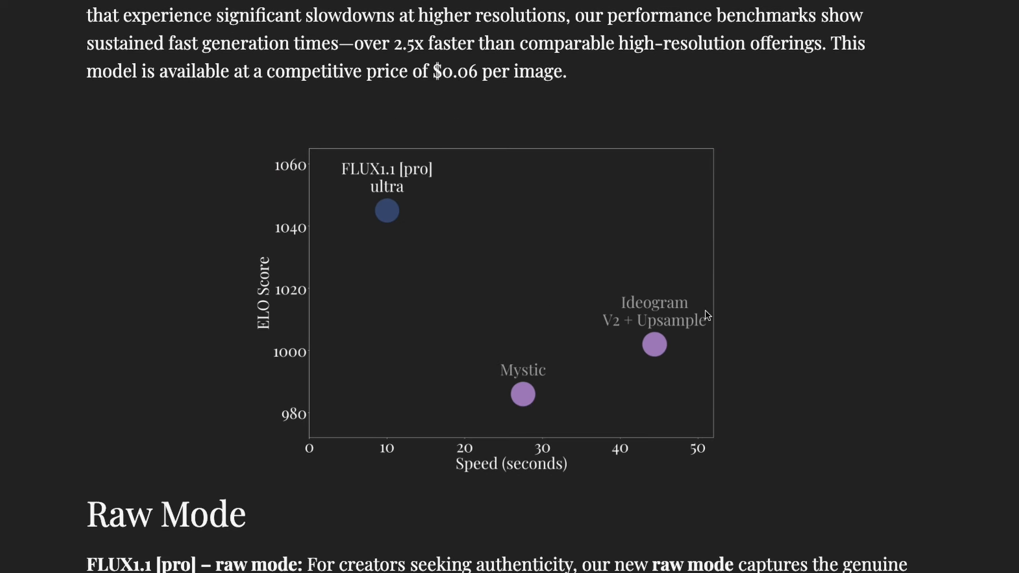
pyautogui.moveTo(435, 434)
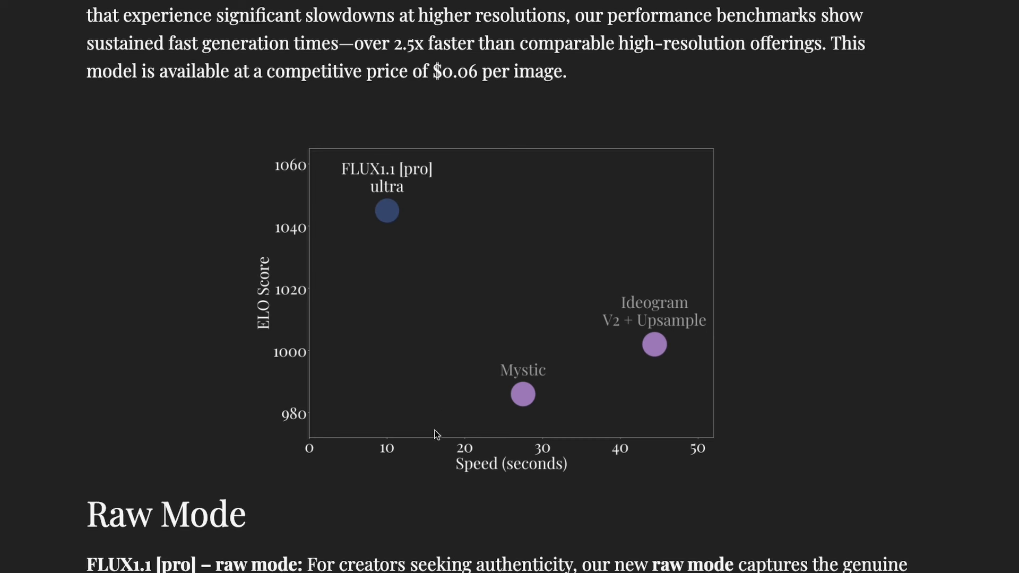
pyautogui.scroll(-3)
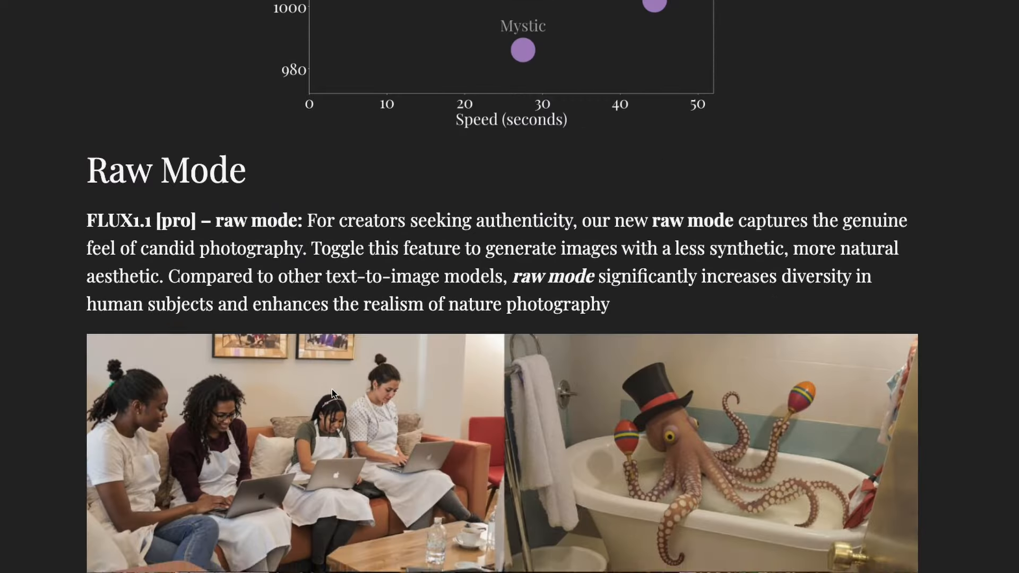
pyautogui.scroll(3)
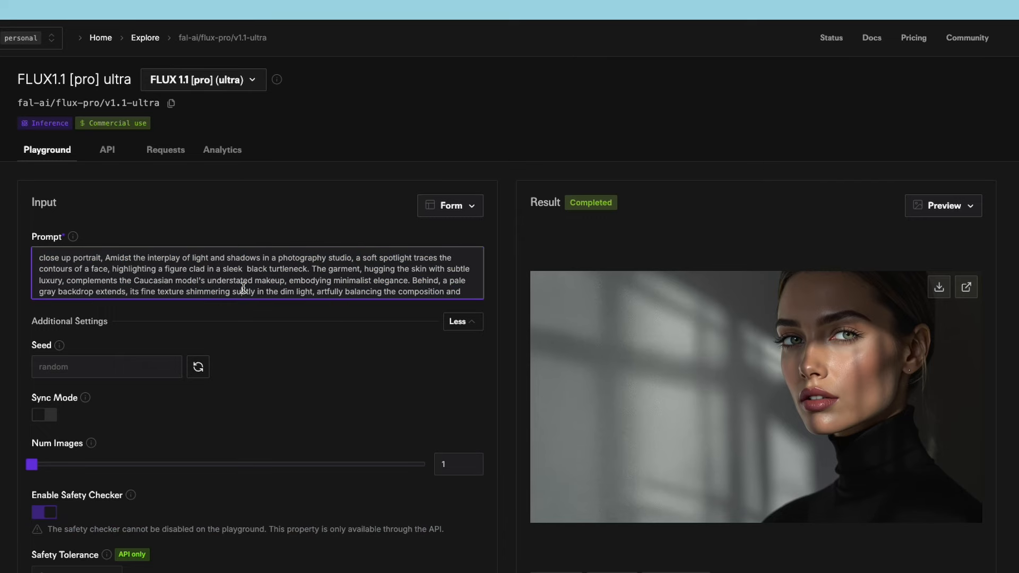
pyautogui.scroll(-3)
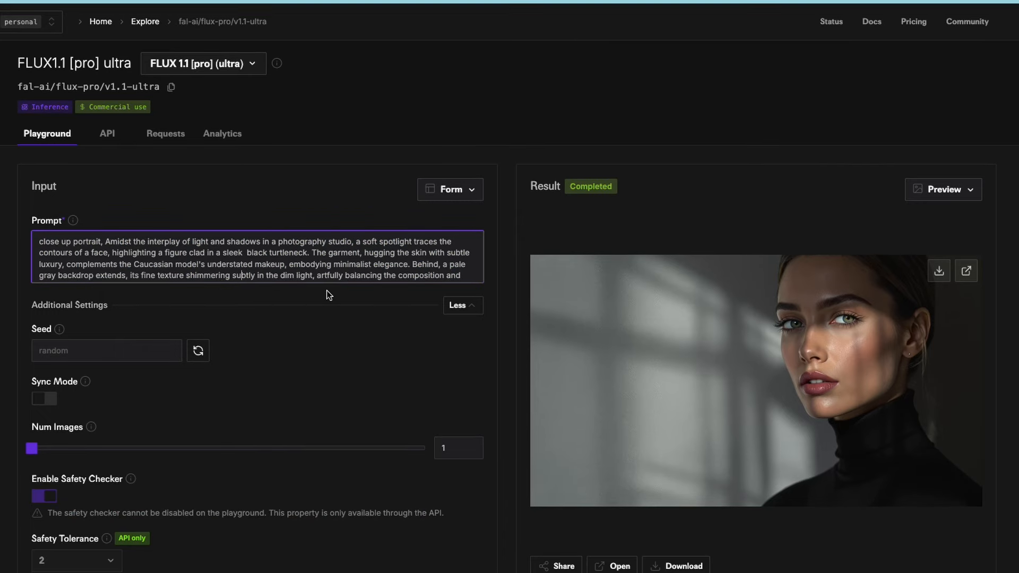
pyautogui.moveTo(288, 291)
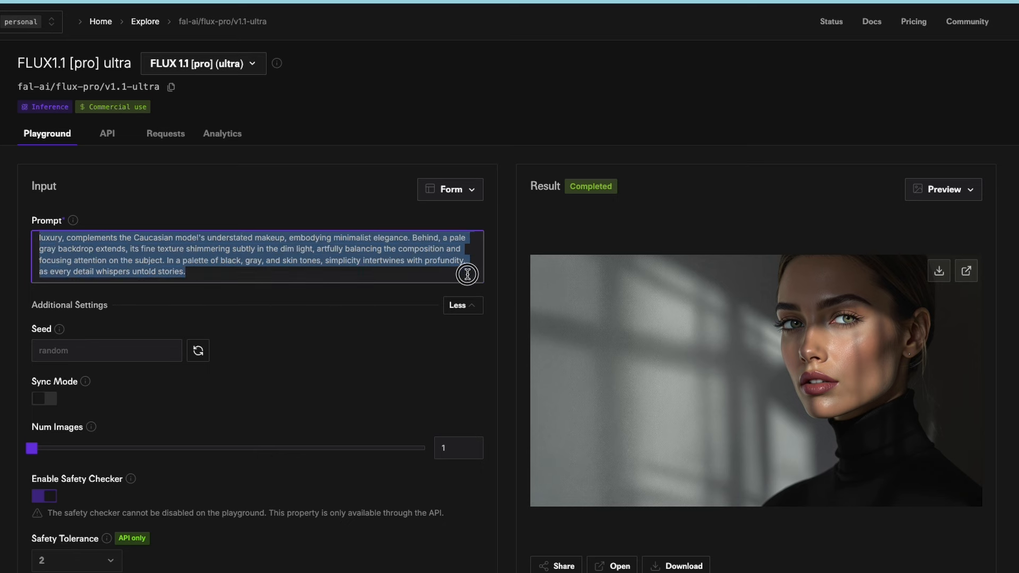
pyautogui.click(154, 260)
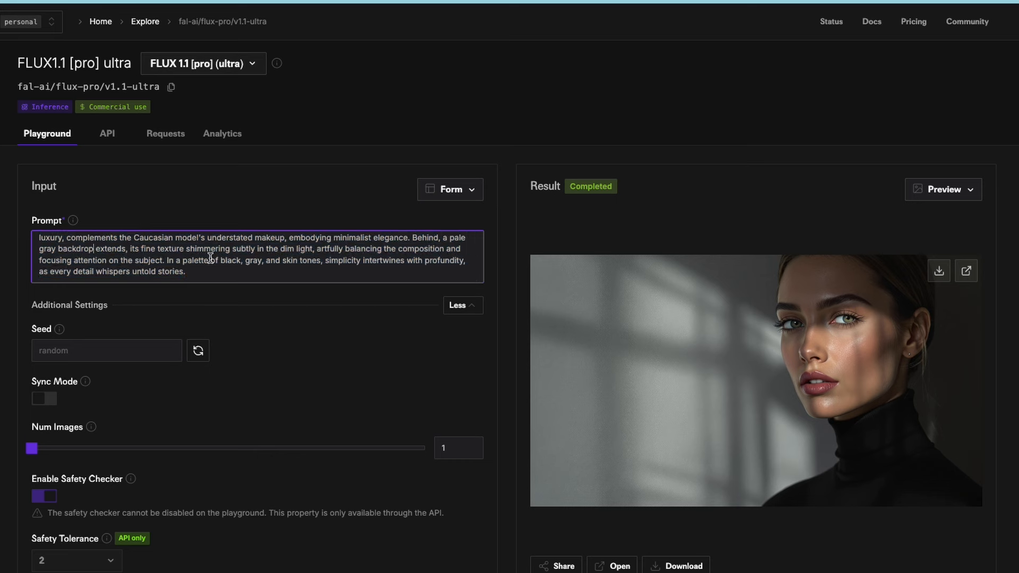
pyautogui.moveTo(337, 259)
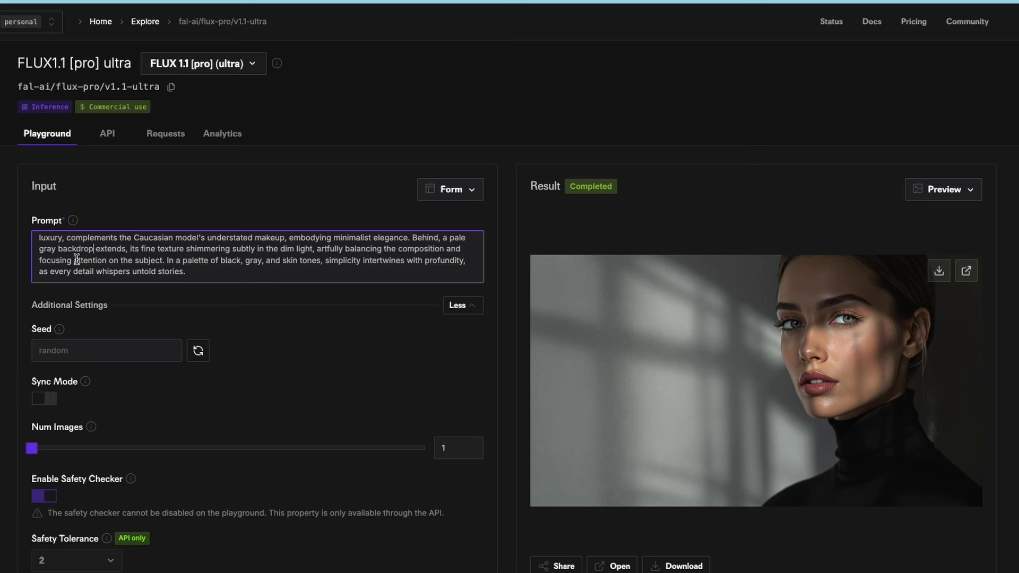
pyautogui.moveTo(81, 267)
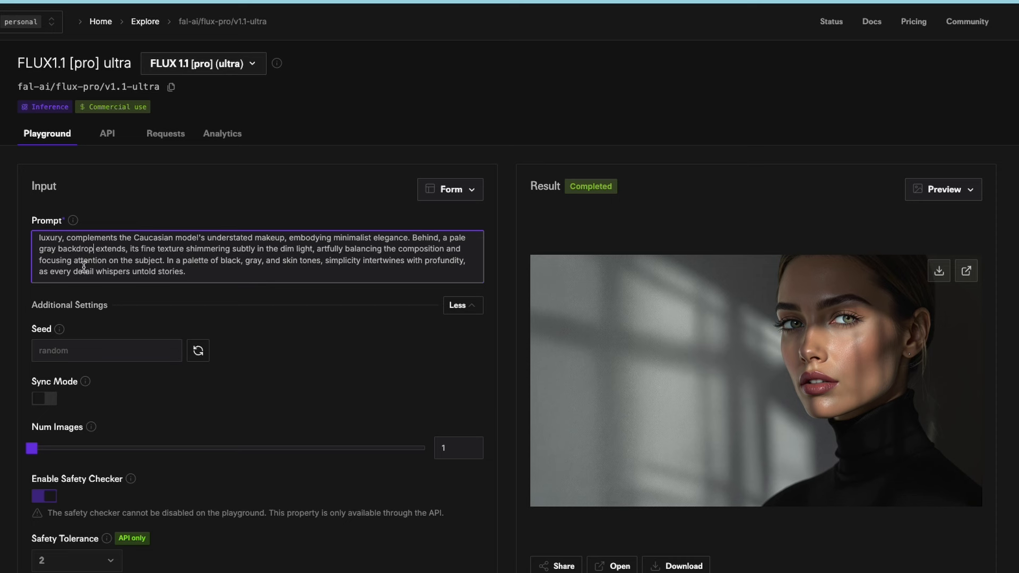
pyautogui.moveTo(155, 258)
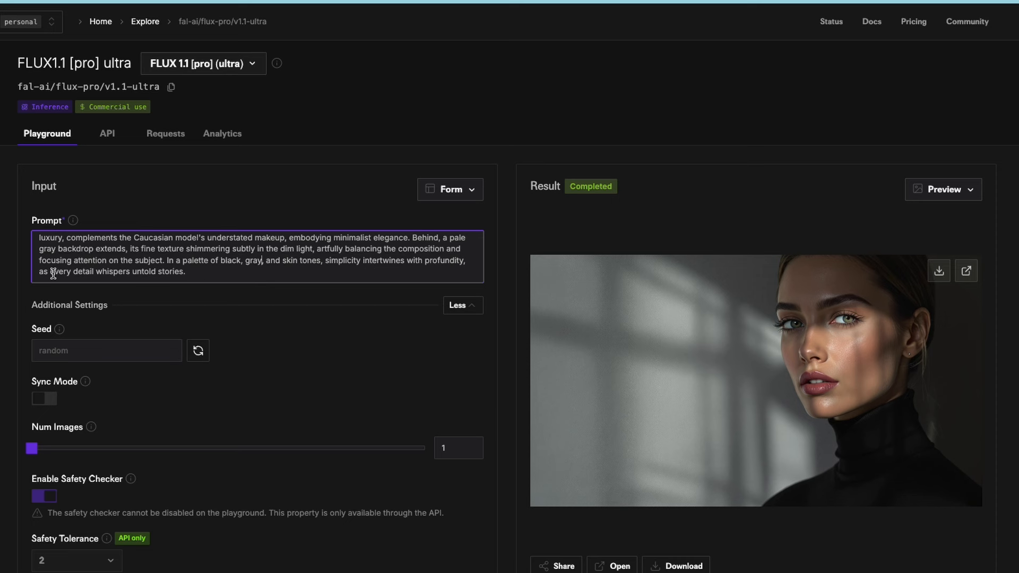
pyautogui.moveTo(252, 301)
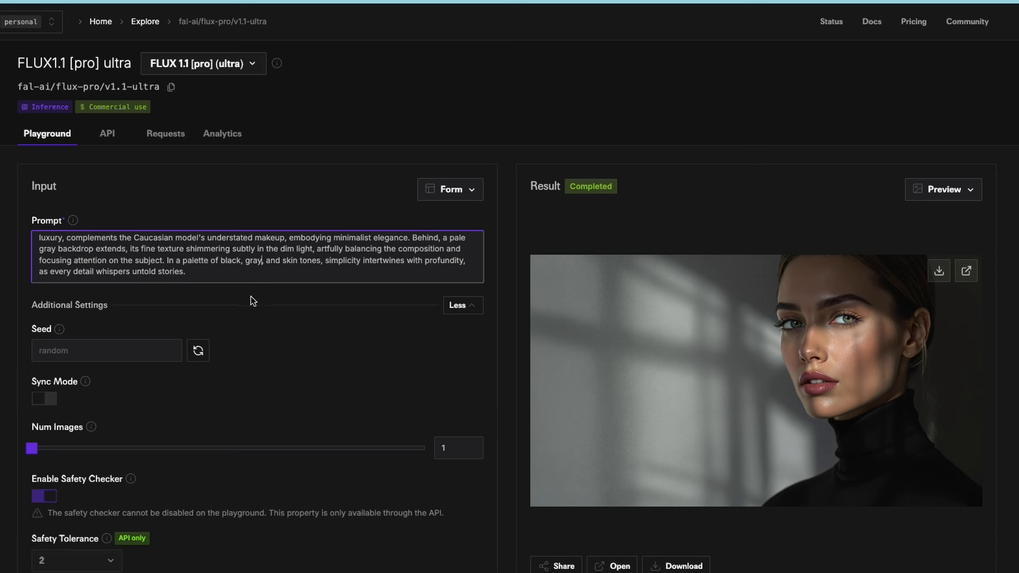
pyautogui.moveTo(235, 273)
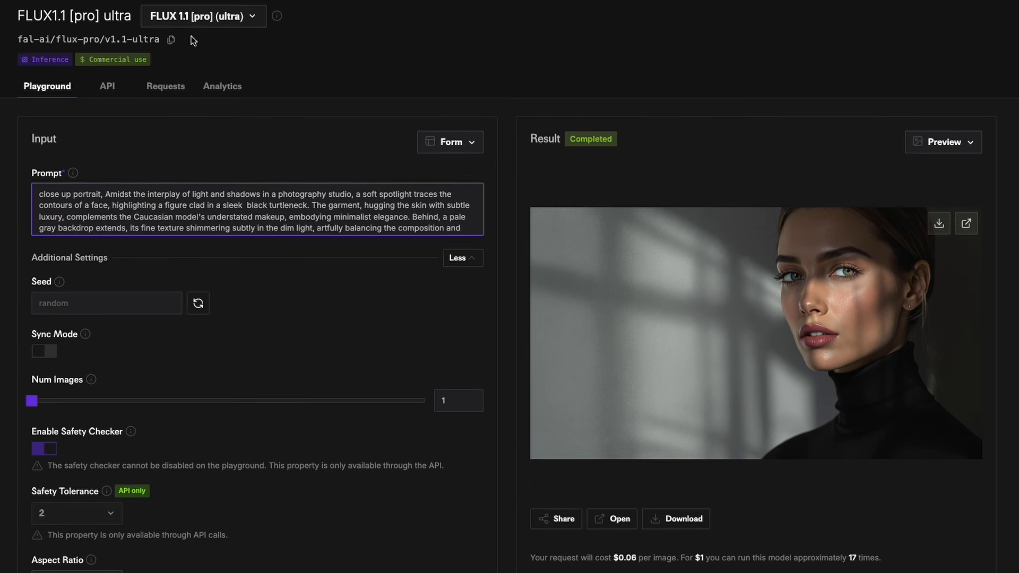
pyautogui.moveTo(273, 267)
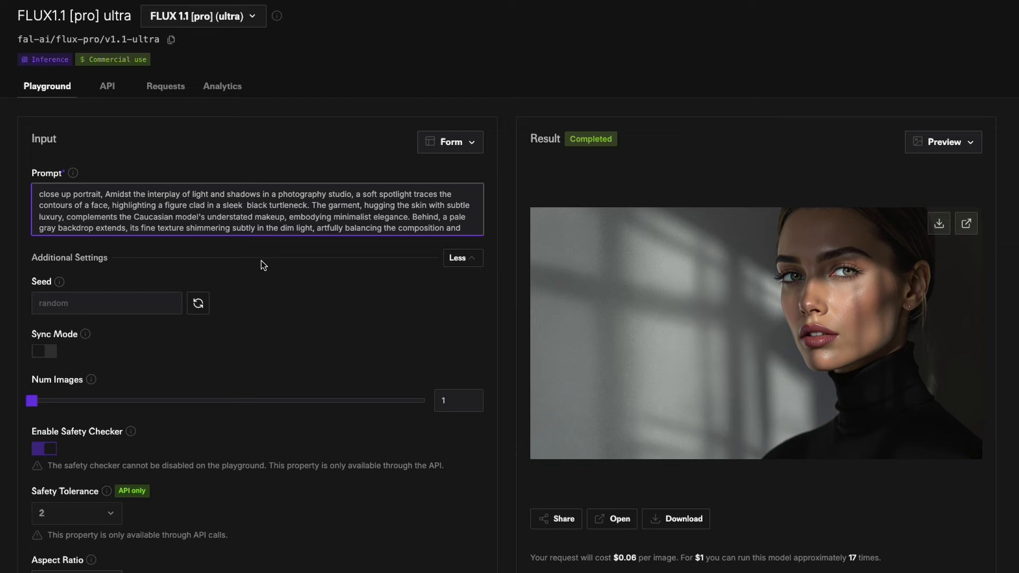
pyautogui.moveTo(420, 56)
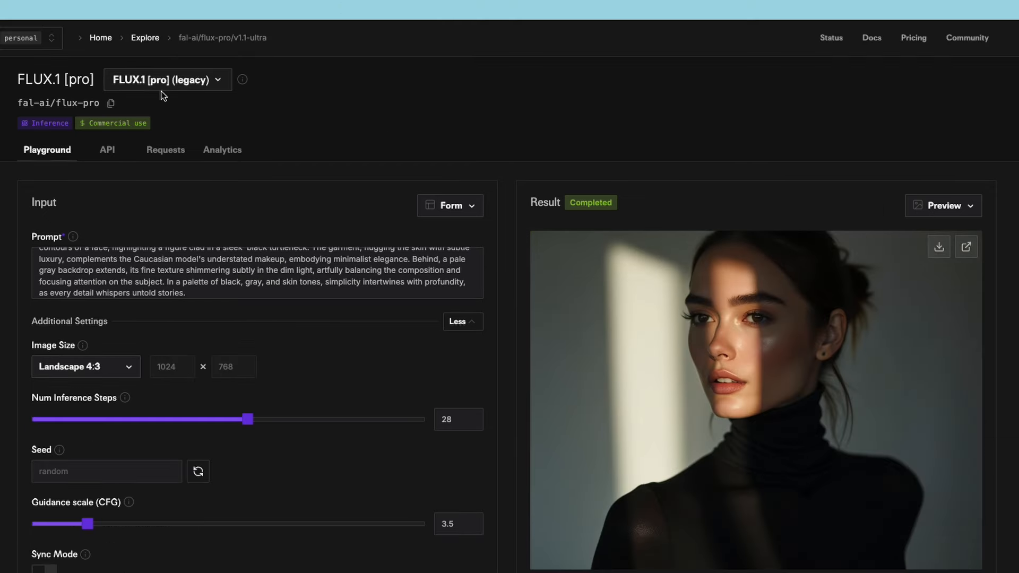
pyautogui.moveTo(312, 98)
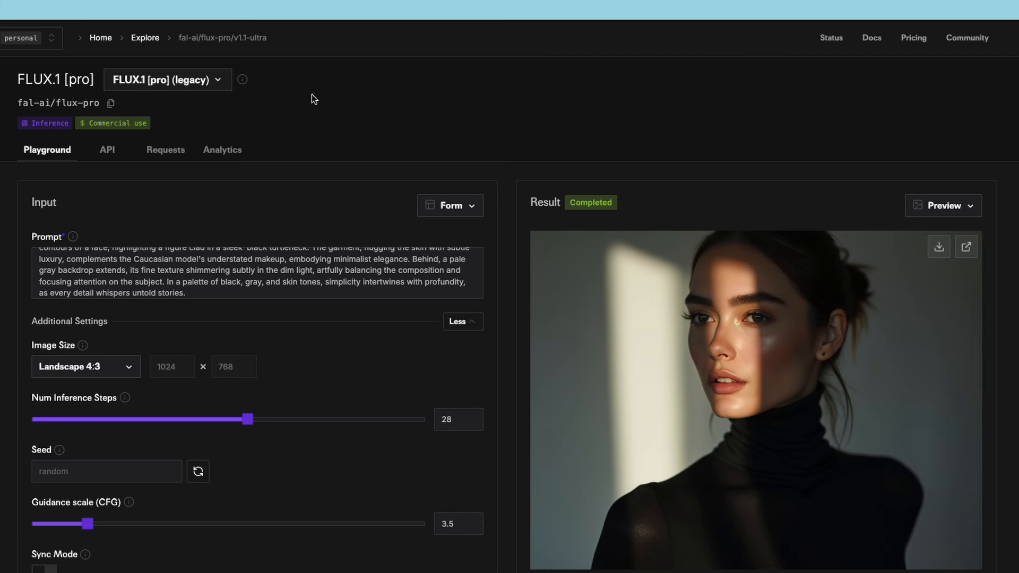
pyautogui.moveTo(260, 267)
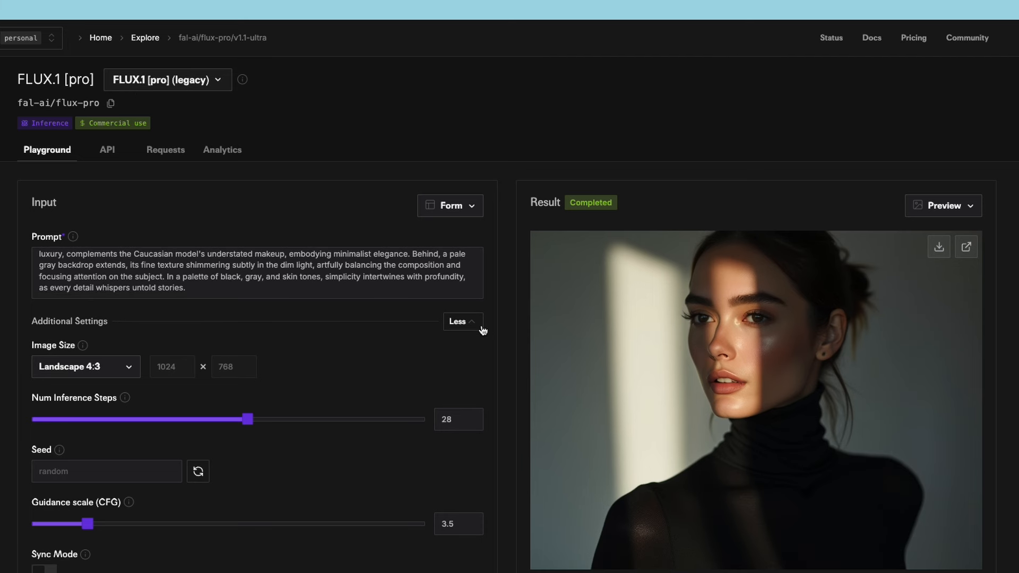
pyautogui.moveTo(313, 356)
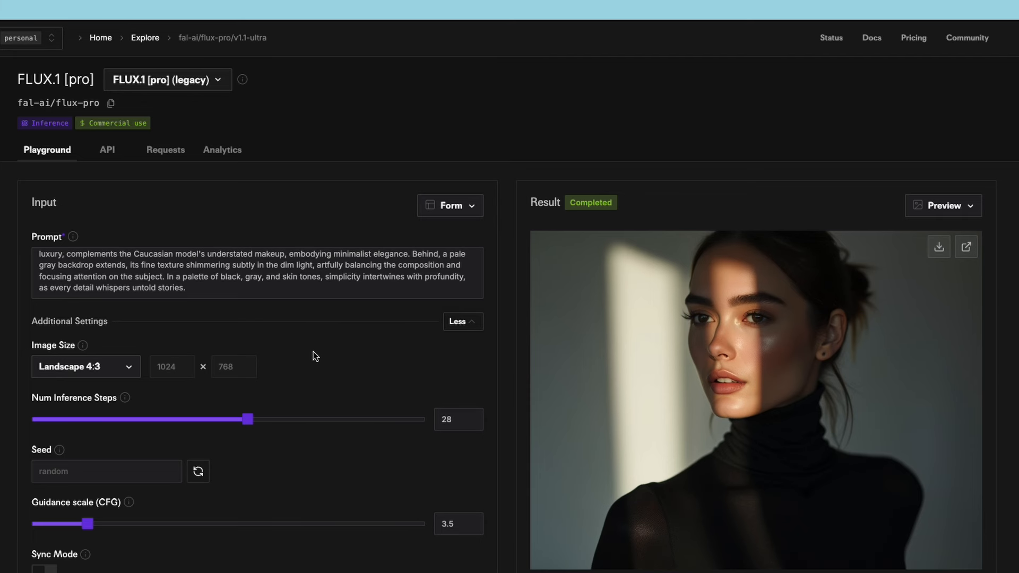
pyautogui.moveTo(375, 359)
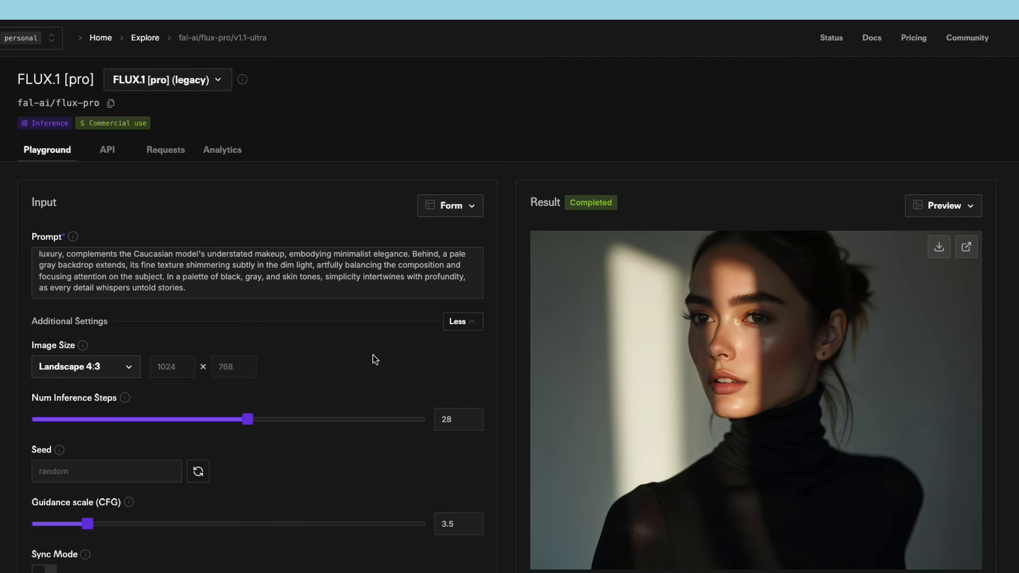
pyautogui.moveTo(752, 390)
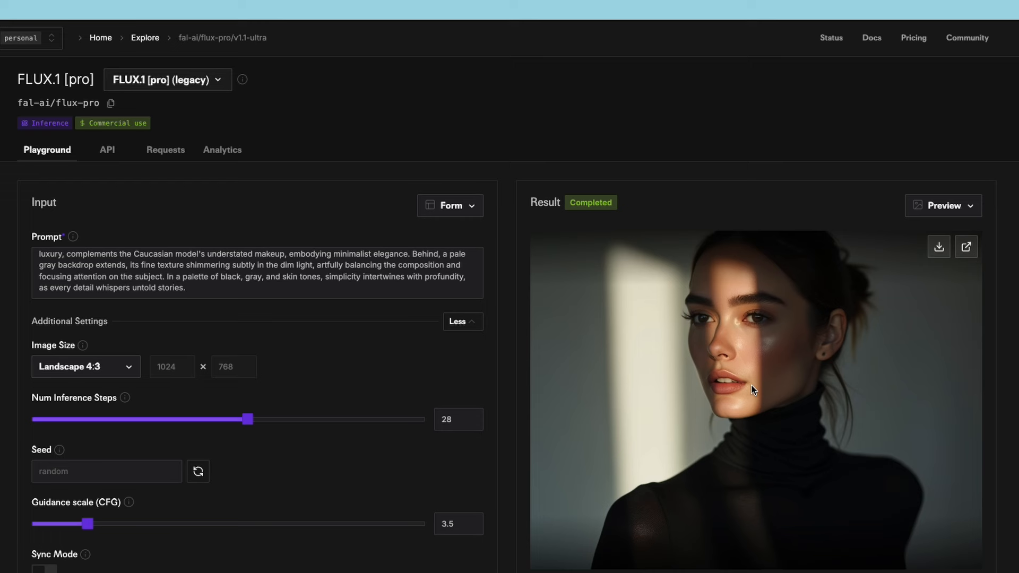
# Bring up the FLUX.1 [pro] legacy model's turtleneck portrait for comparison.
pyautogui.click(965, 247)
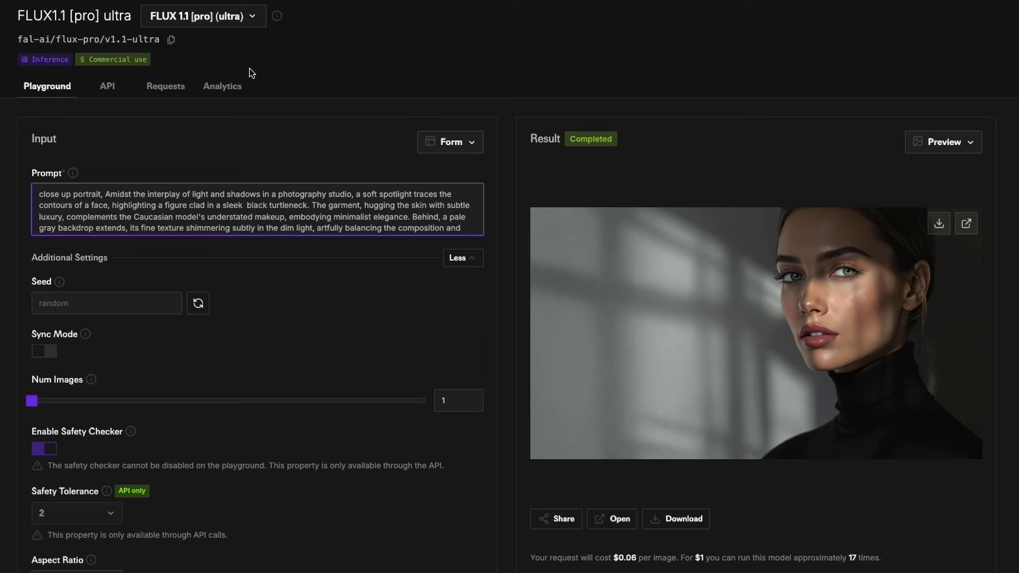
pyautogui.moveTo(274, 89)
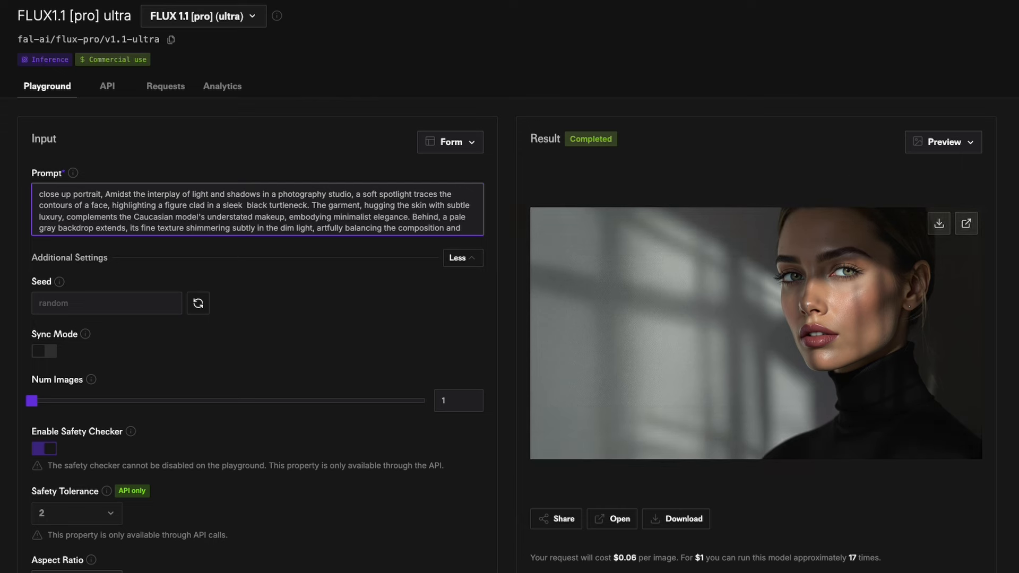
pyautogui.moveTo(259, 243)
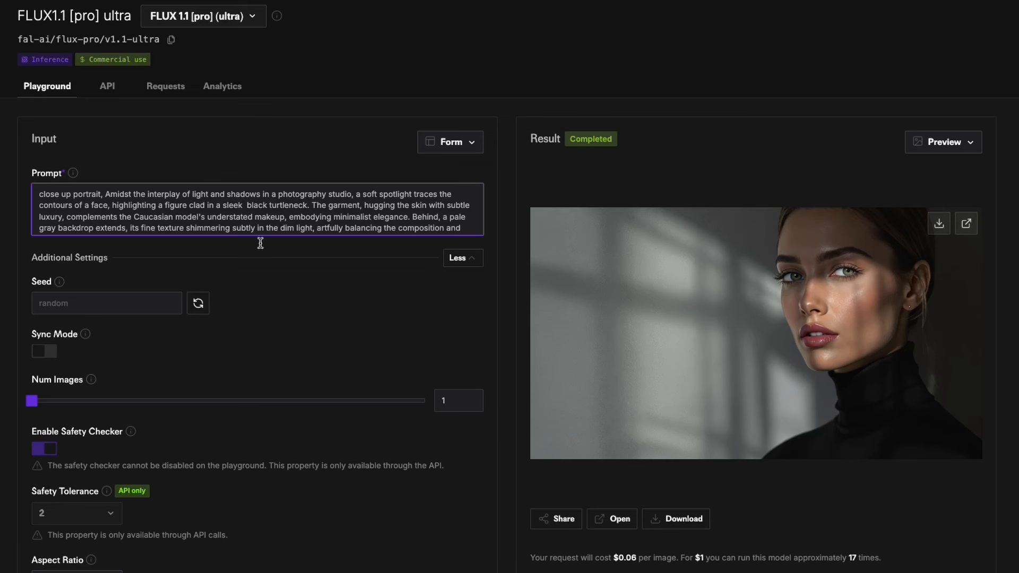
pyautogui.moveTo(328, 273)
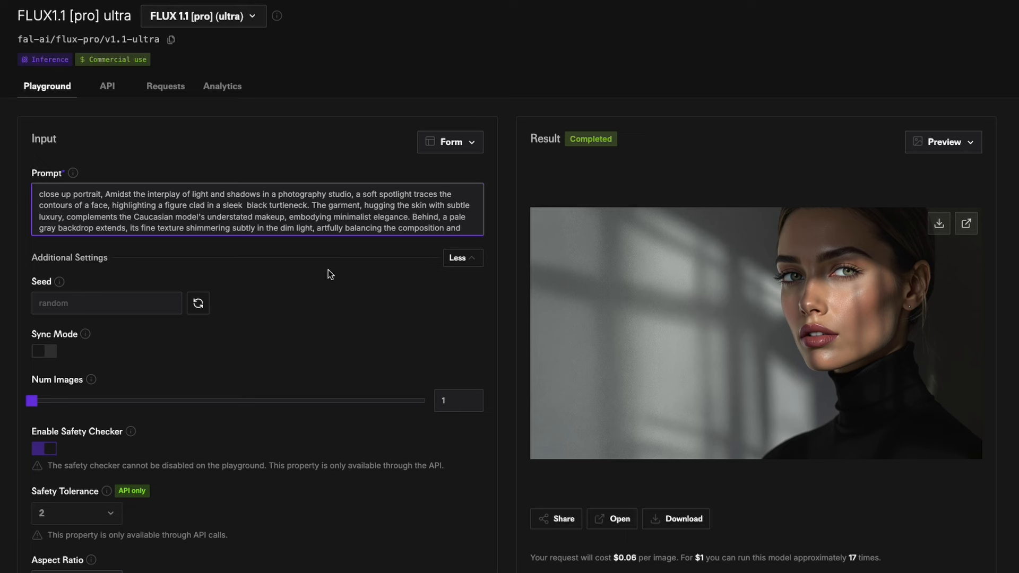
pyautogui.moveTo(133, 19)
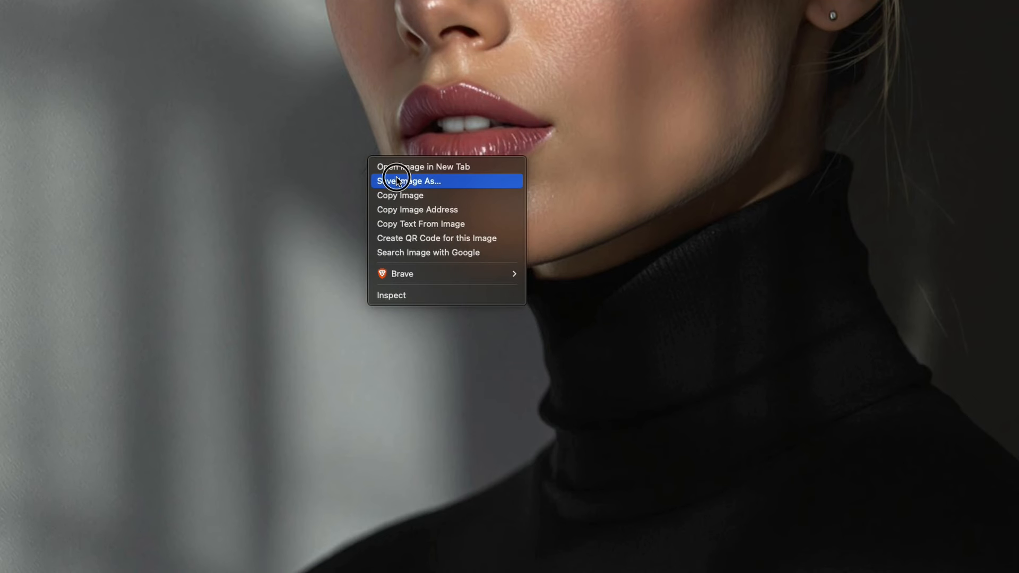
# Save the ultra turtleneck portrait image into the Downloads folder.
pyautogui.click(409, 181)
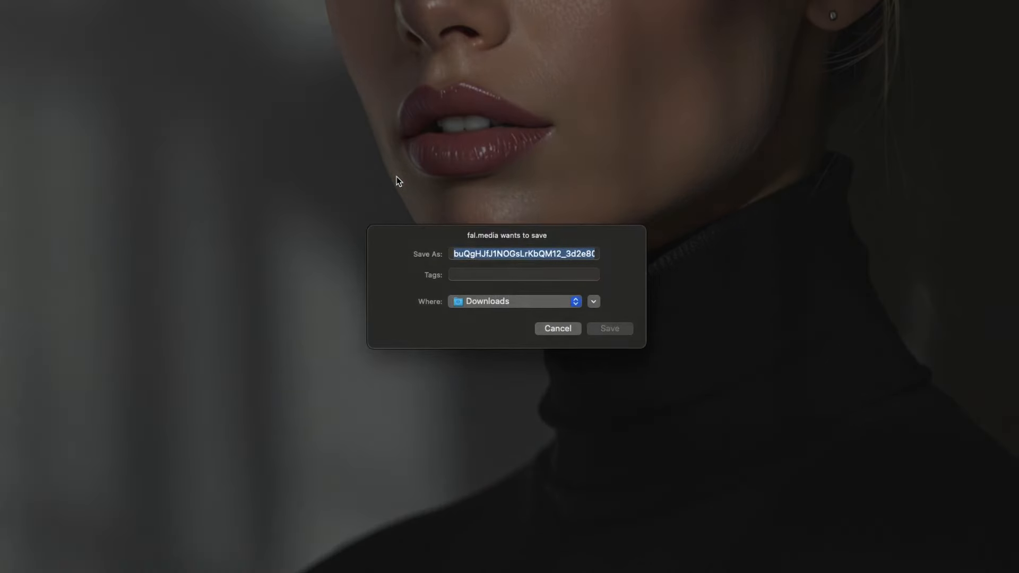
pyautogui.click(608, 328)
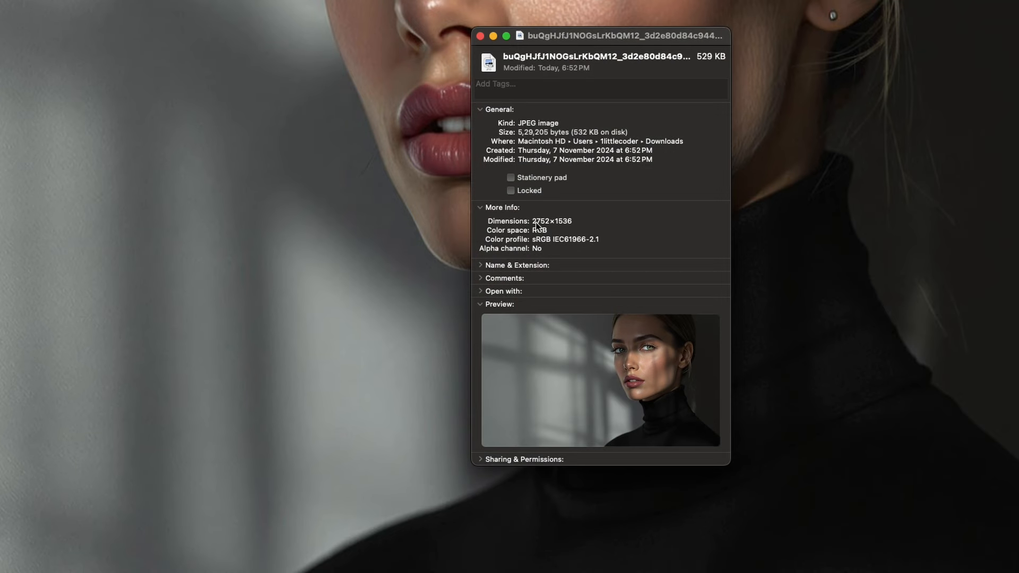
pyautogui.moveTo(580, 230)
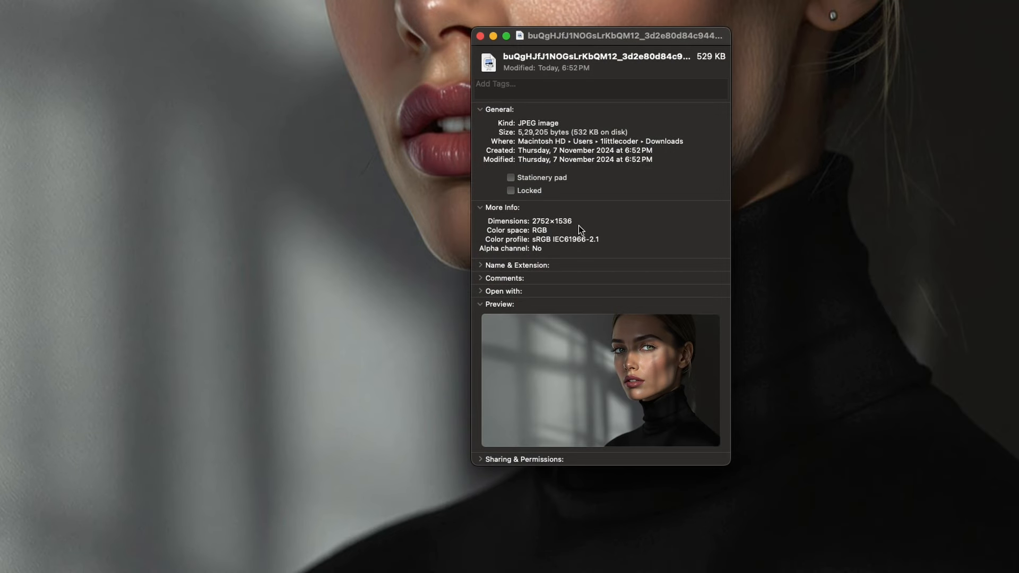
pyautogui.moveTo(538, 139)
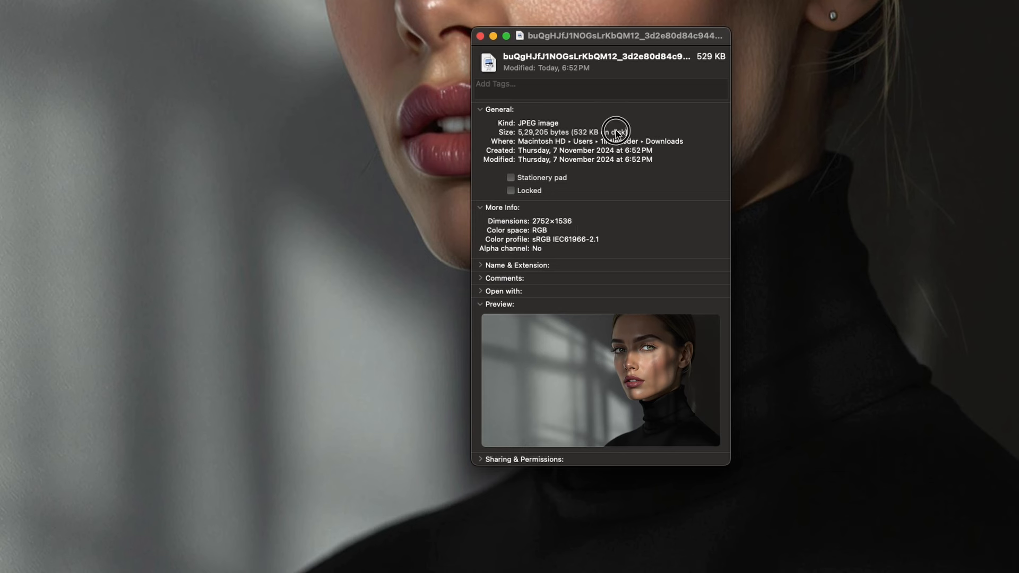
pyautogui.moveTo(480, 35)
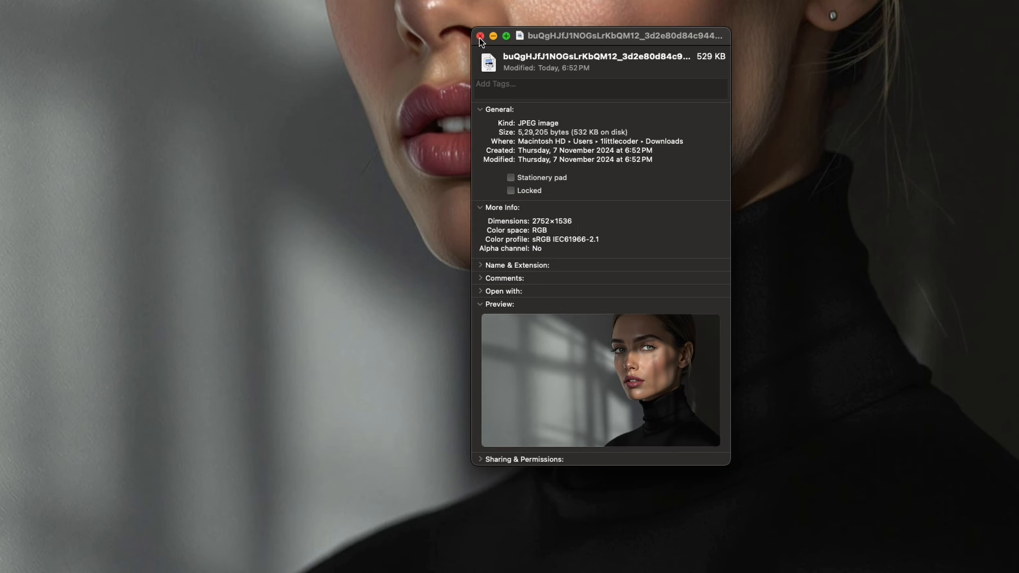
# Close the Get Info window after confirming the JPEG is 2752×1536.
pyautogui.click(480, 35)
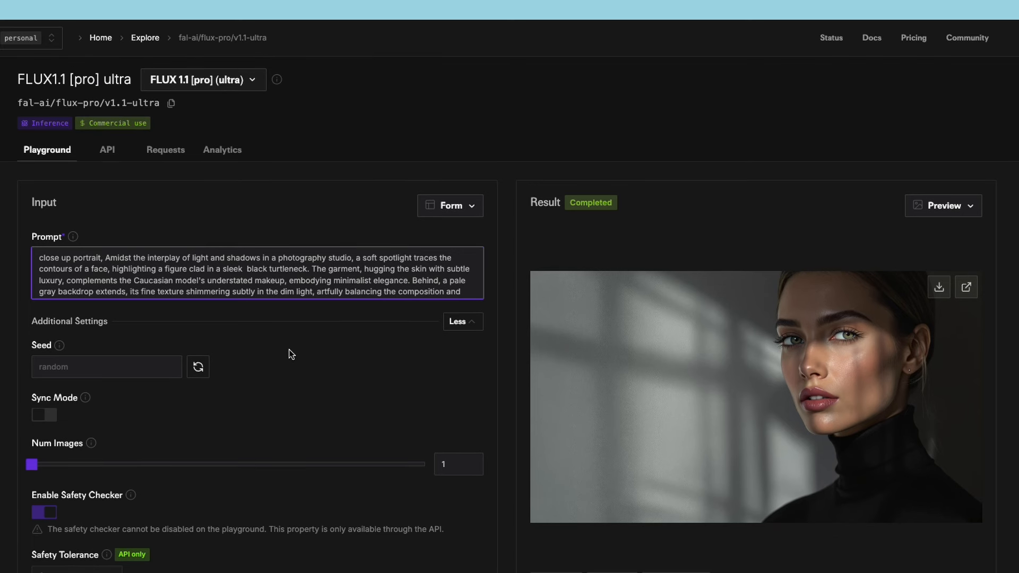
pyautogui.moveTo(185, 249)
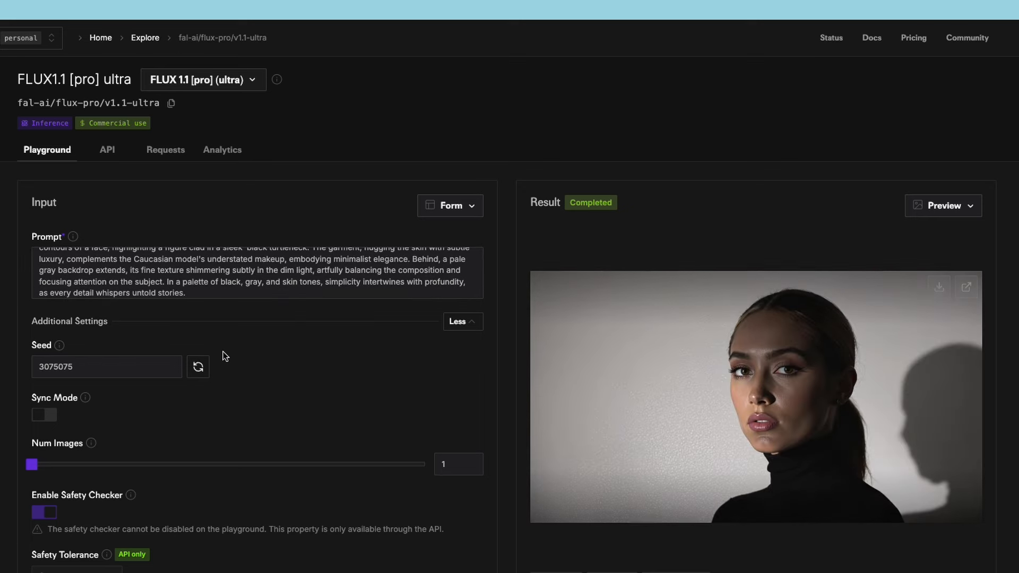
pyautogui.moveTo(283, 401)
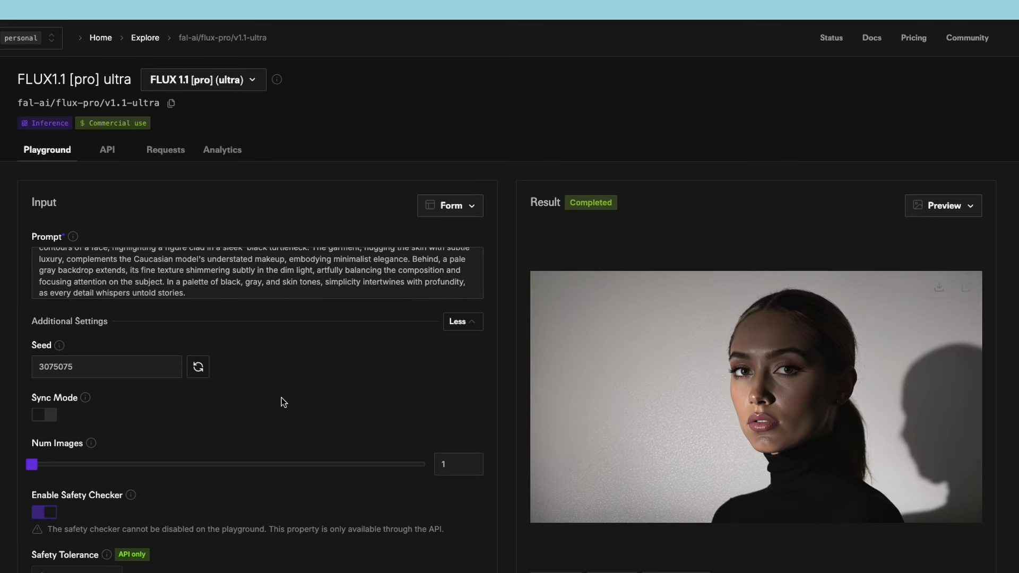
# Scroll to Additional Settings and back up to the raw-mode portrait result (seed 3075075).
pyautogui.scroll(-3)
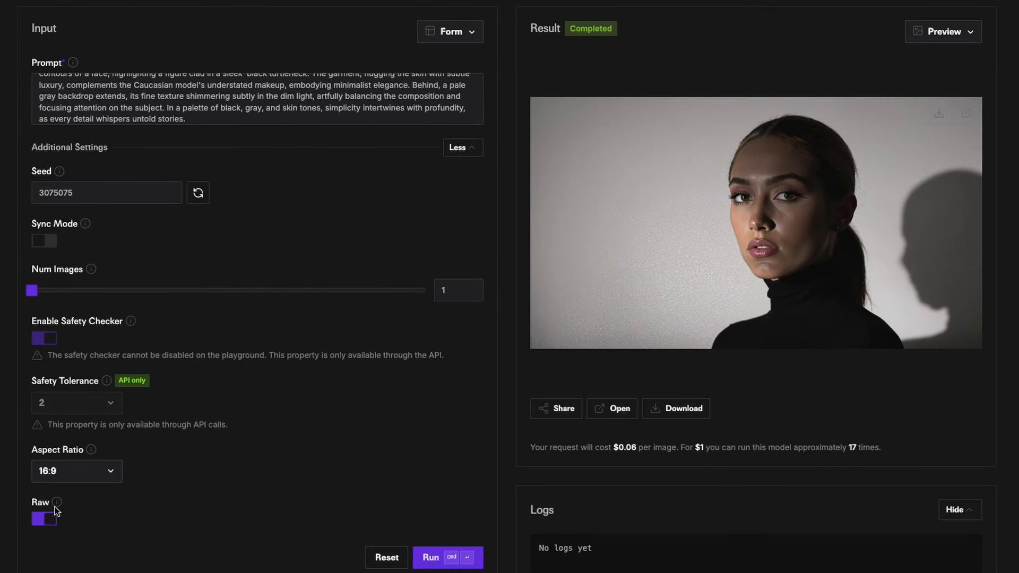
pyautogui.moveTo(133, 519)
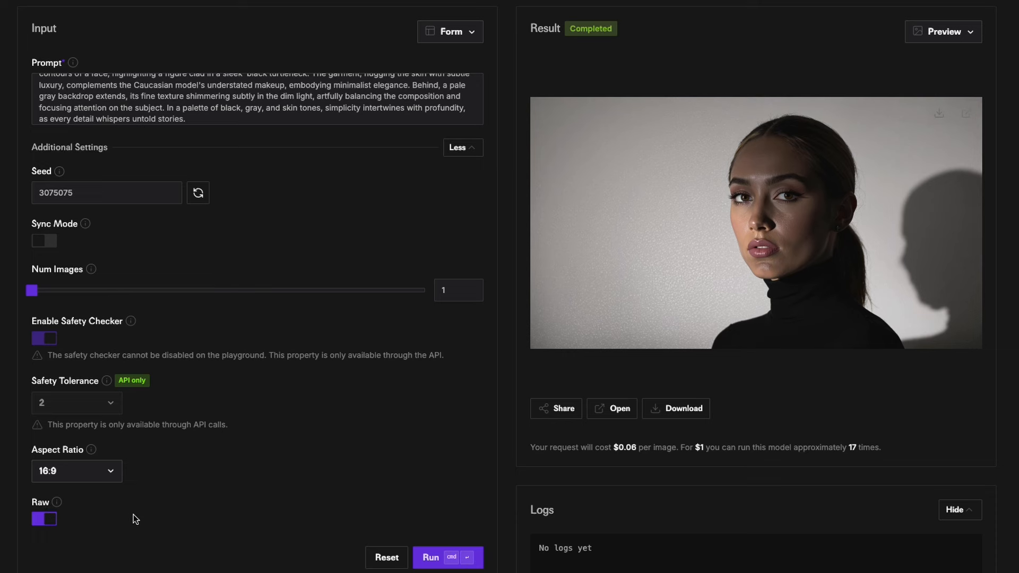
pyautogui.scroll(3)
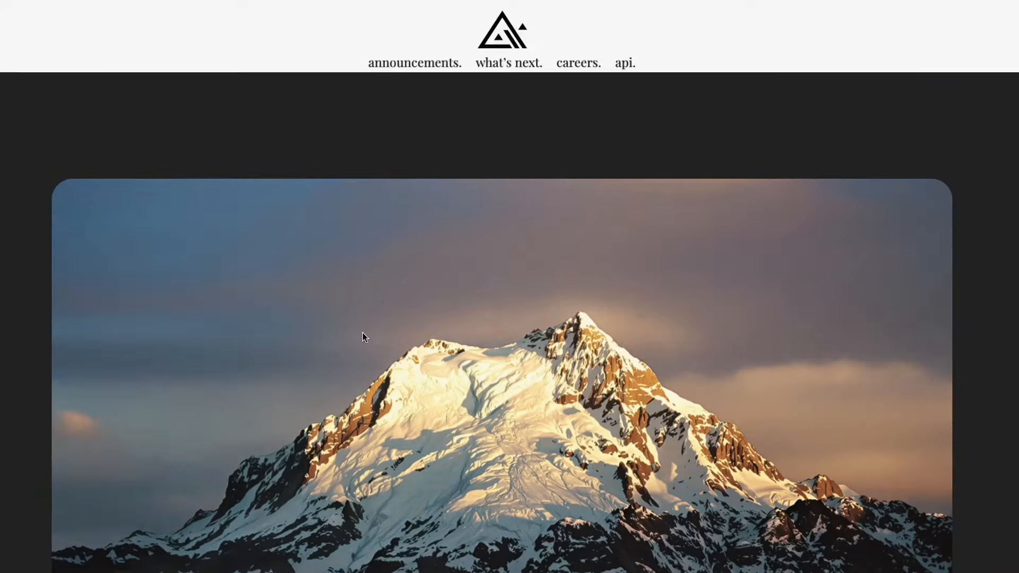
# Scroll through the Higher Resolution examples and Raw Mode candid sample photos.
pyautogui.scroll(-3)
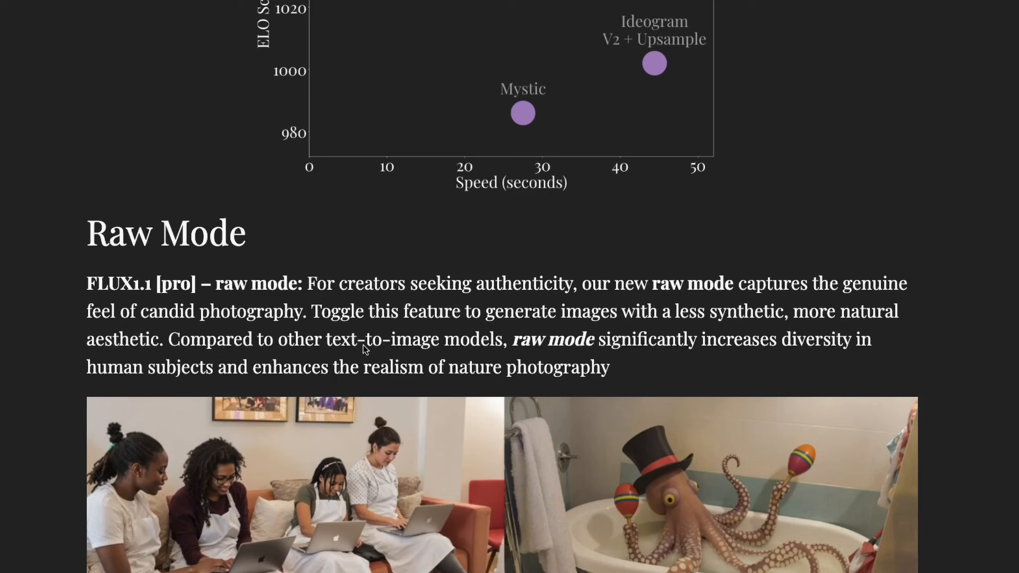
pyautogui.scroll(-3)
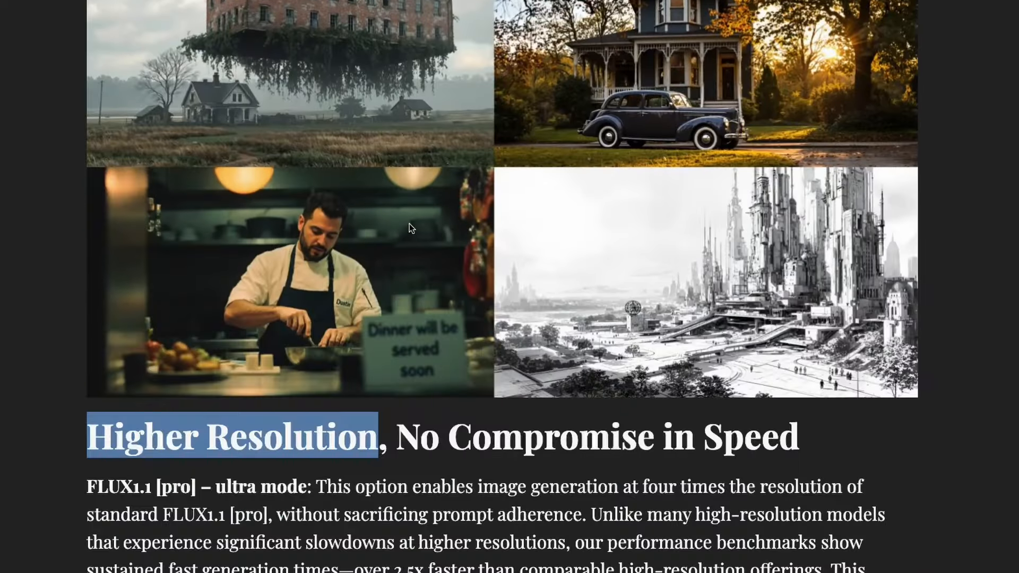
pyautogui.scroll(3)
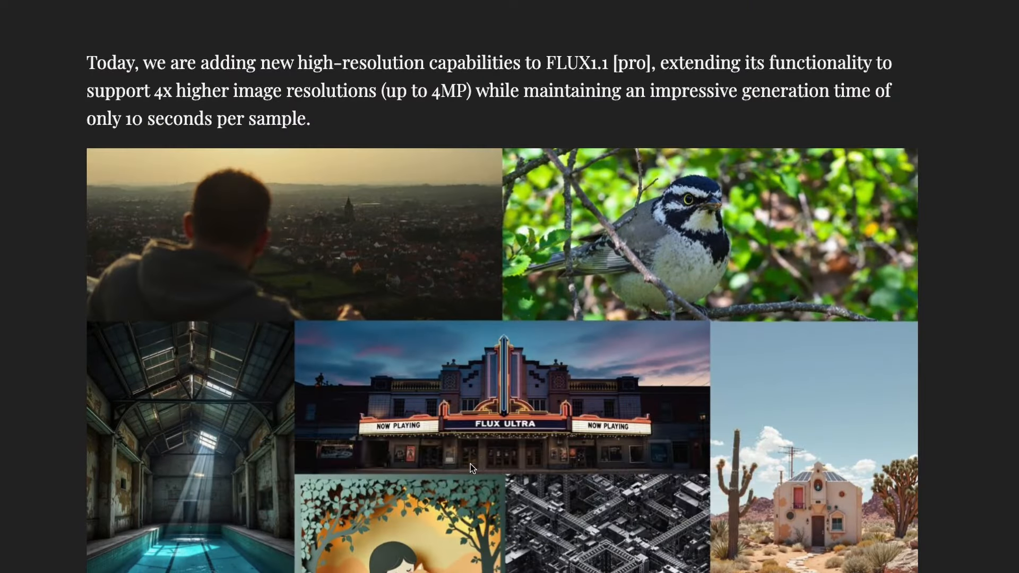
pyautogui.scroll(-3)
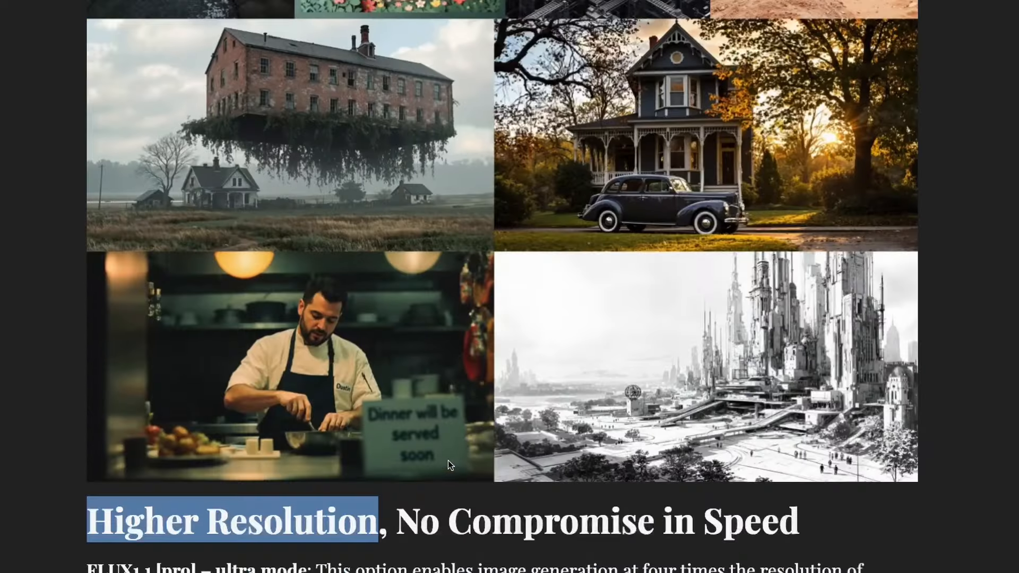
pyautogui.scroll(-3)
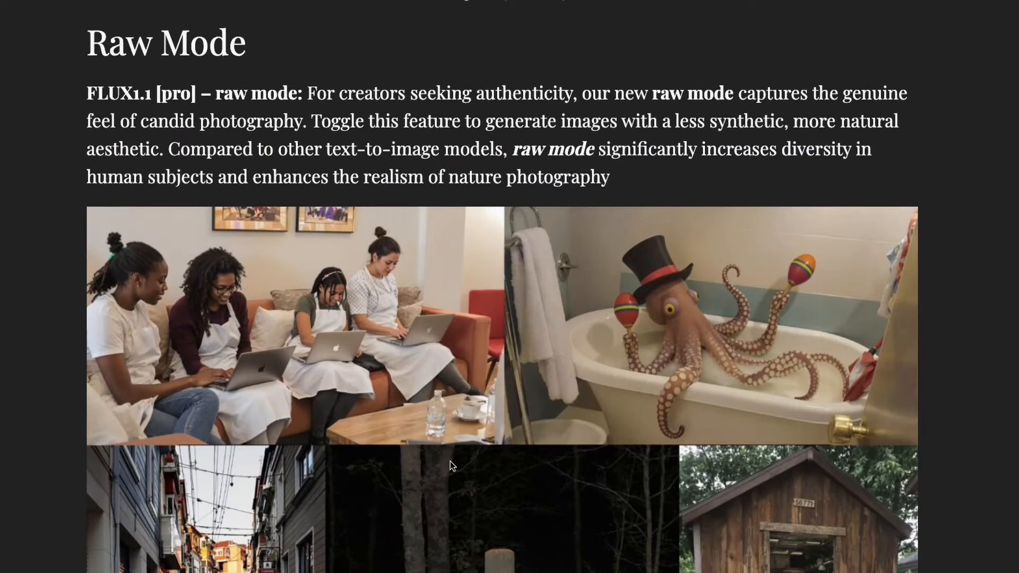
pyautogui.scroll(-3)
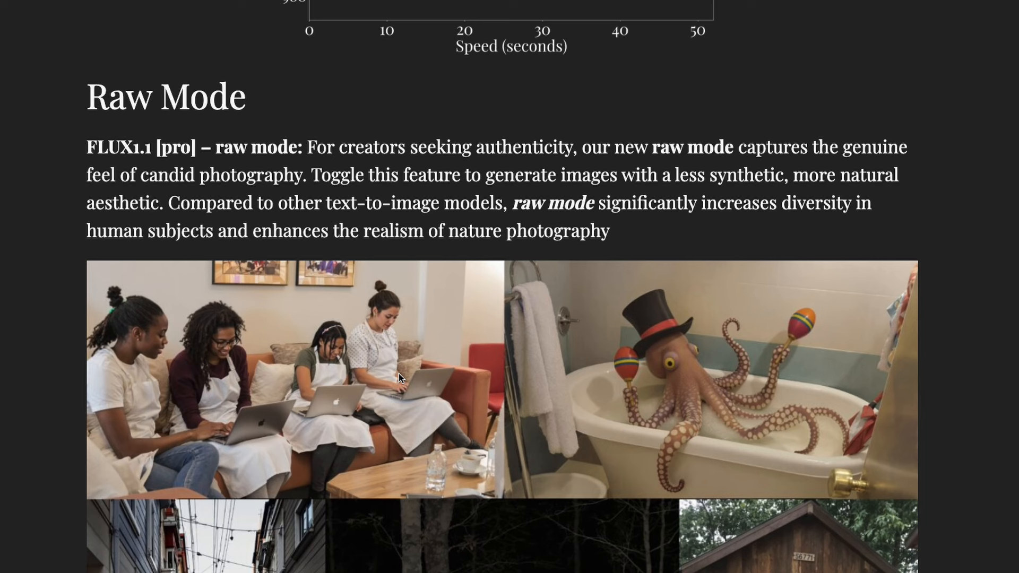
pyautogui.moveTo(396, 359)
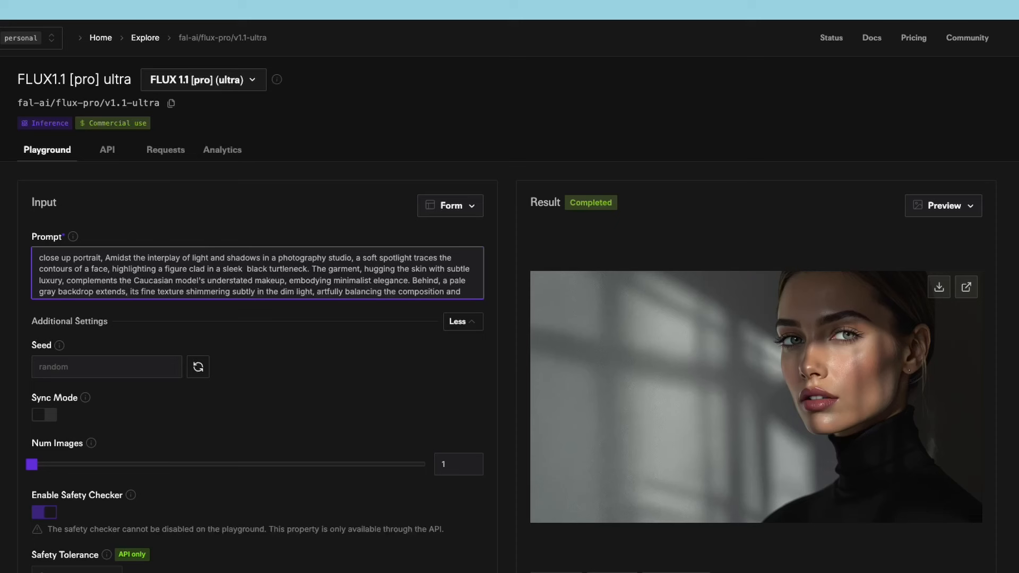
# Replace the prompt with 'a beautiful young woman travelling in a subway with an analog film grainy tone'.
pyautogui.tripleClick(247, 269)
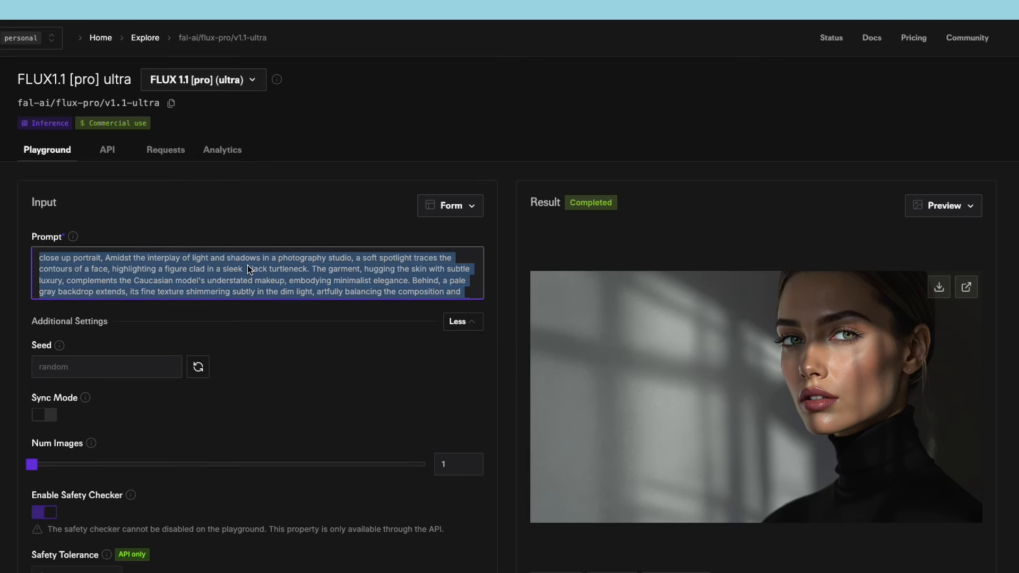
pyautogui.write('a beautiful')
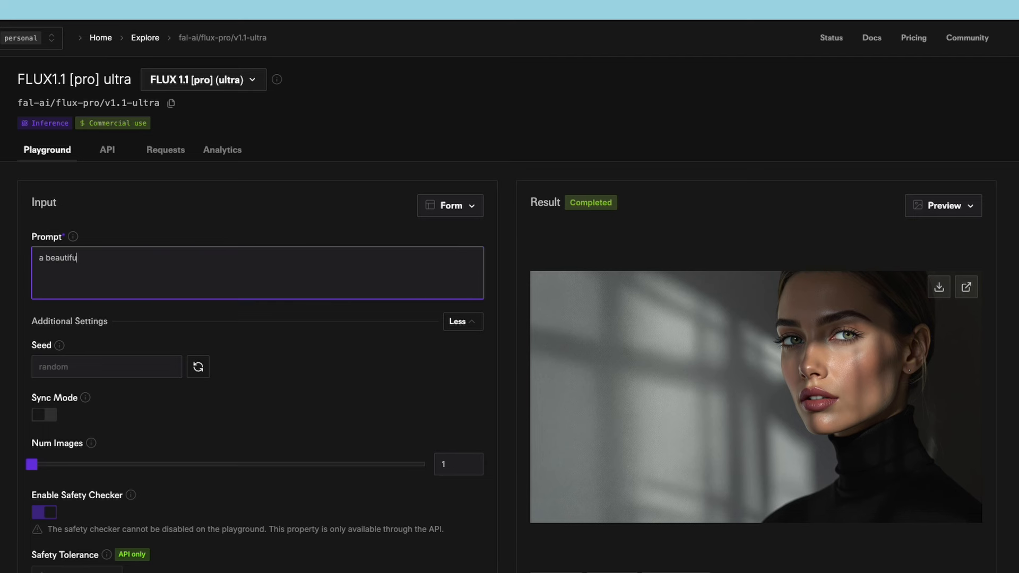
pyautogui.write('young woman')
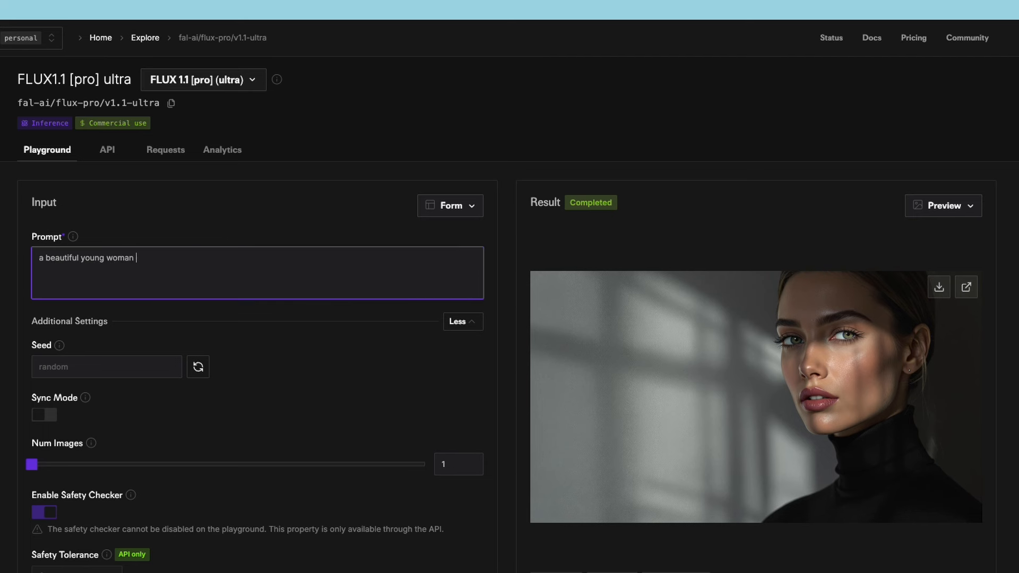
pyautogui.write('travelling in a')
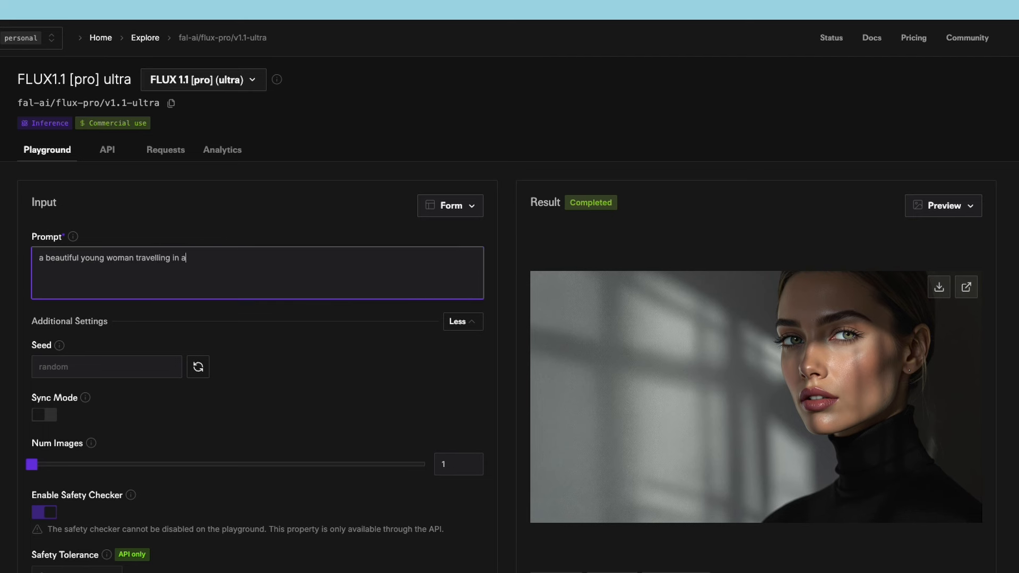
pyautogui.write('subway with')
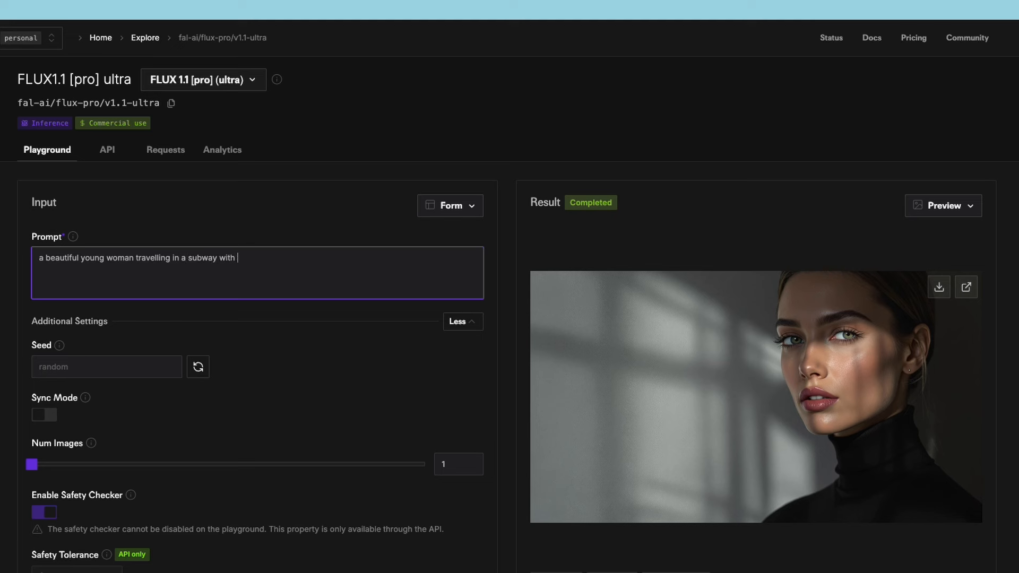
pyautogui.write('an anal')
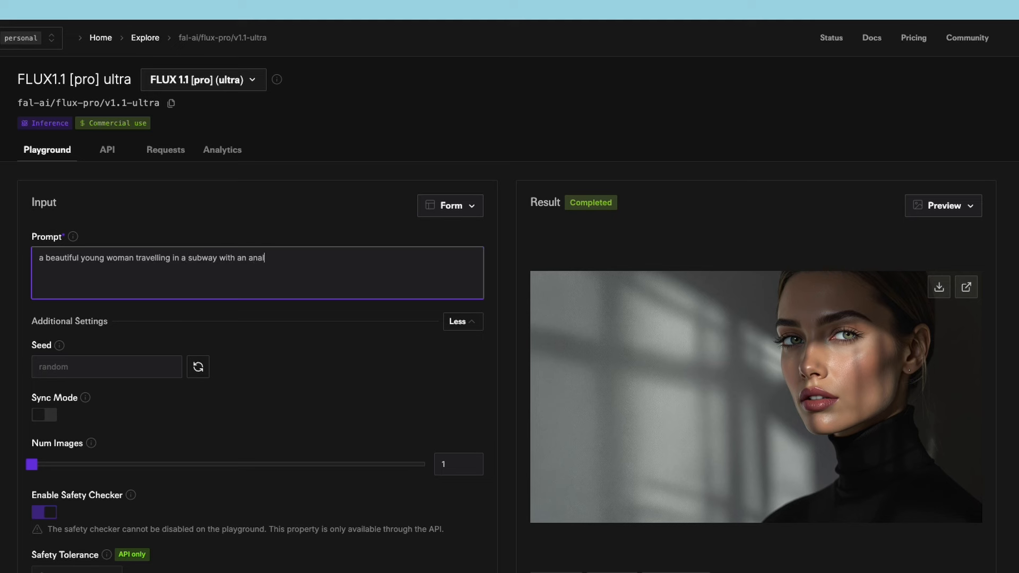
pyautogui.write('og film g')
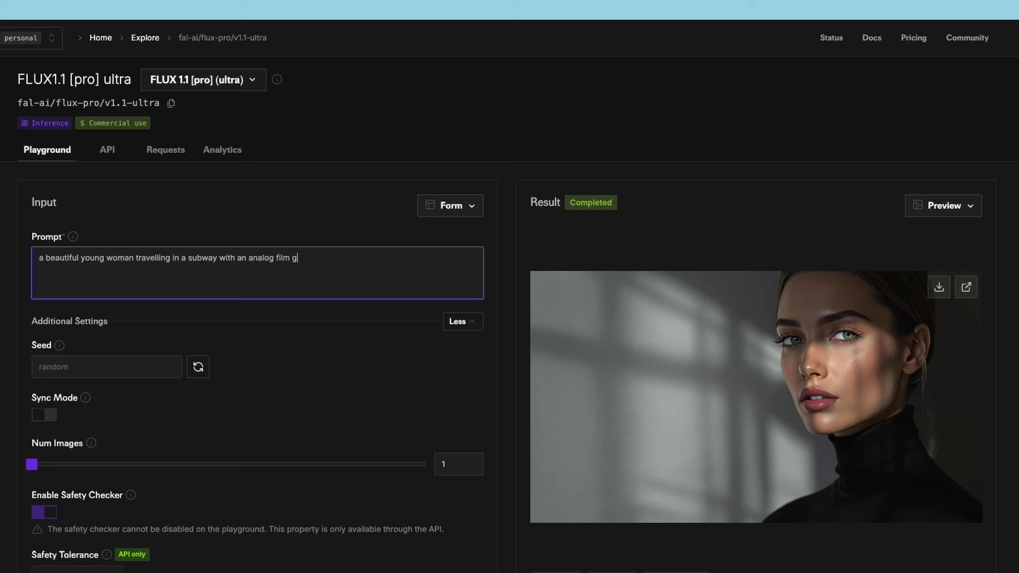
pyautogui.write('rainy tone')
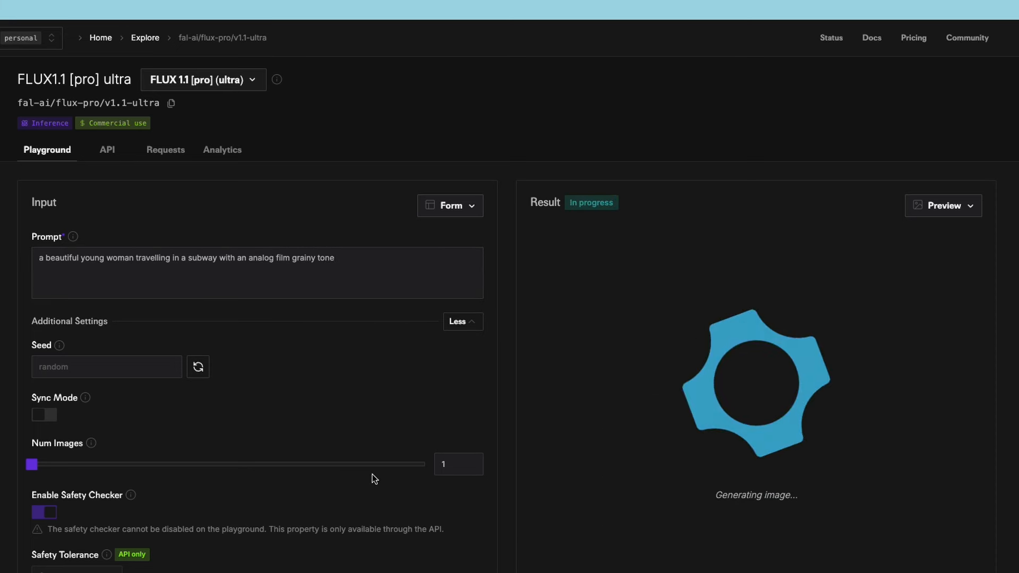
# Confirm Raw is off and view the finished grainy subway image.
pyautogui.scroll(-3)
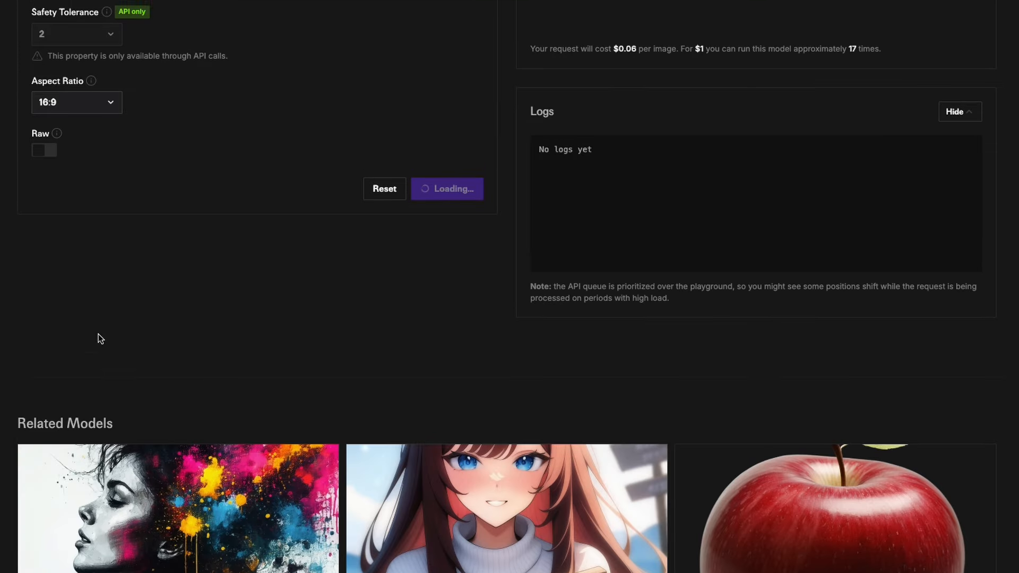
pyautogui.scroll(-3)
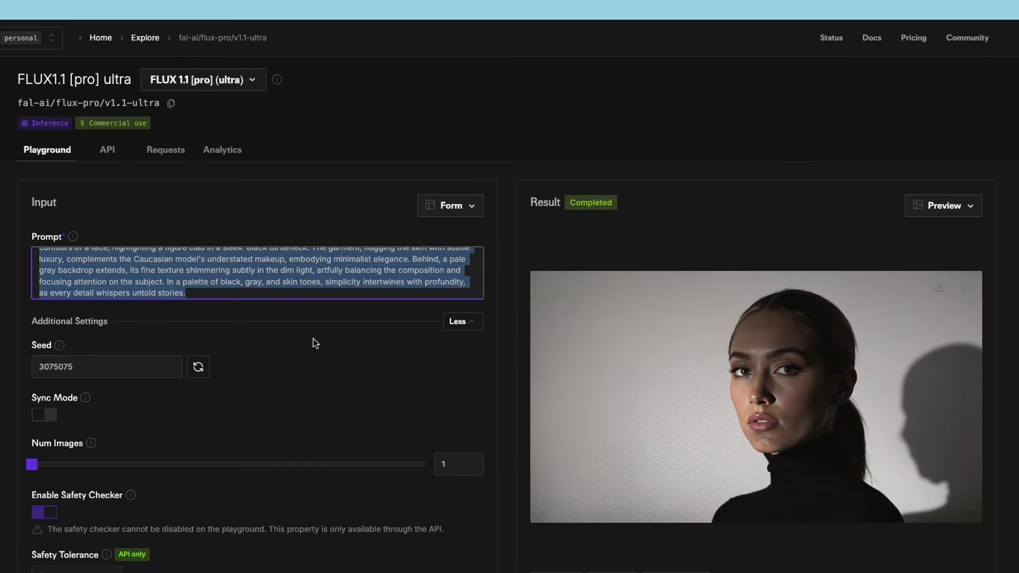
pyautogui.scroll(-3)
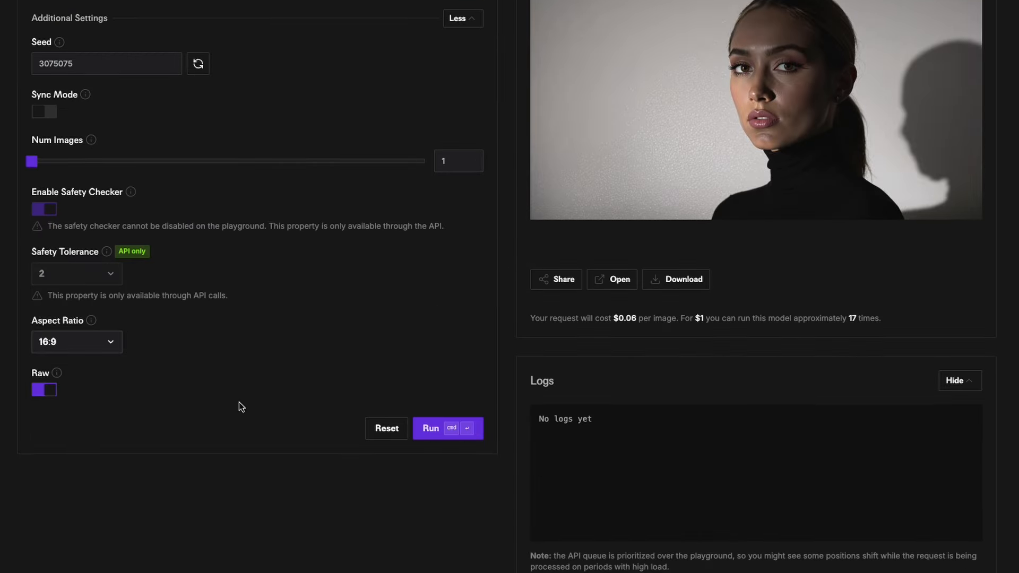
pyautogui.click(430, 428)
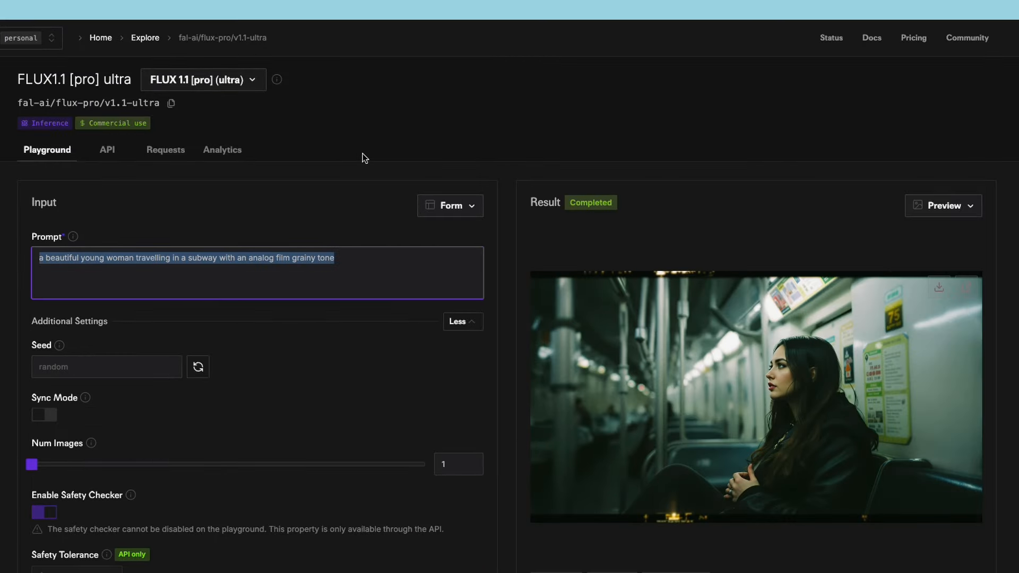
pyautogui.moveTo(426, 189)
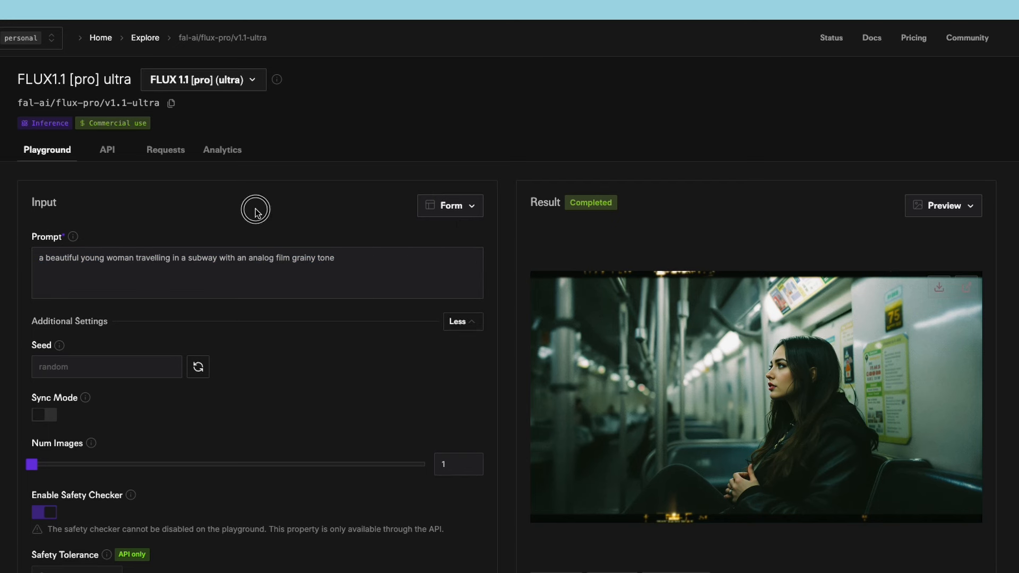
# Switch the Input view to Python to inspect the request code, then back to Form.
pyautogui.click(448, 205)
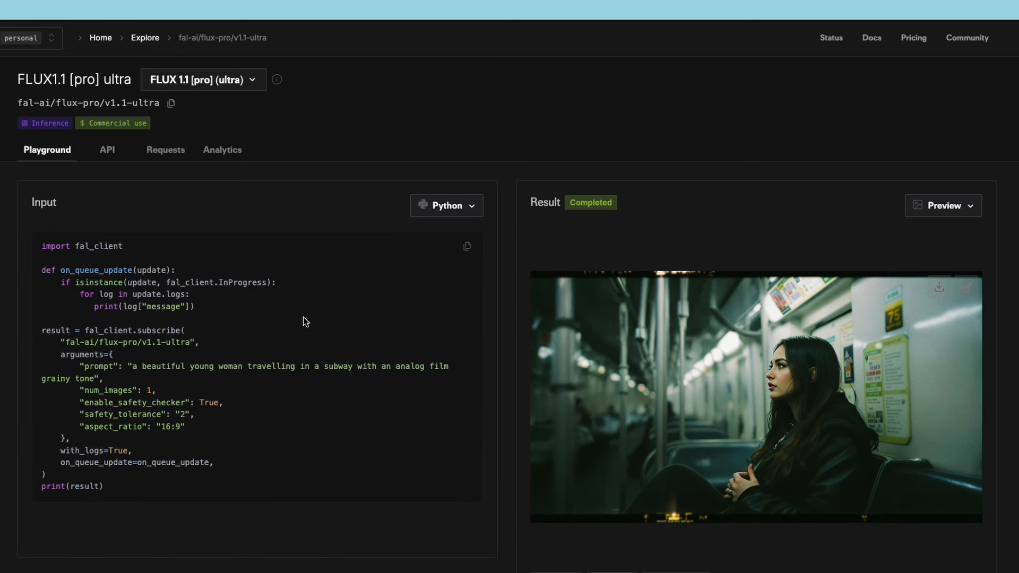
pyautogui.moveTo(414, 313)
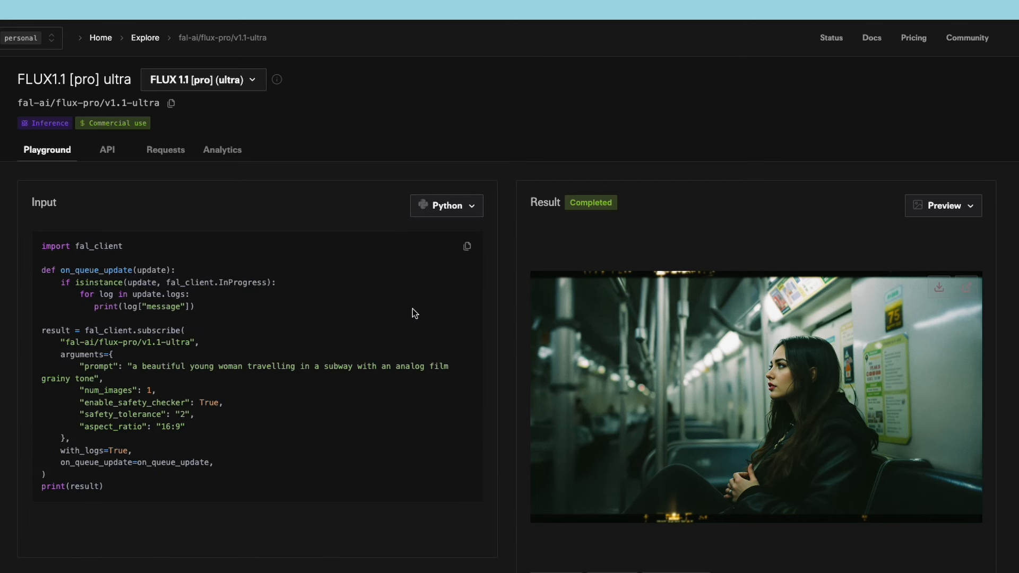
pyautogui.click(446, 205)
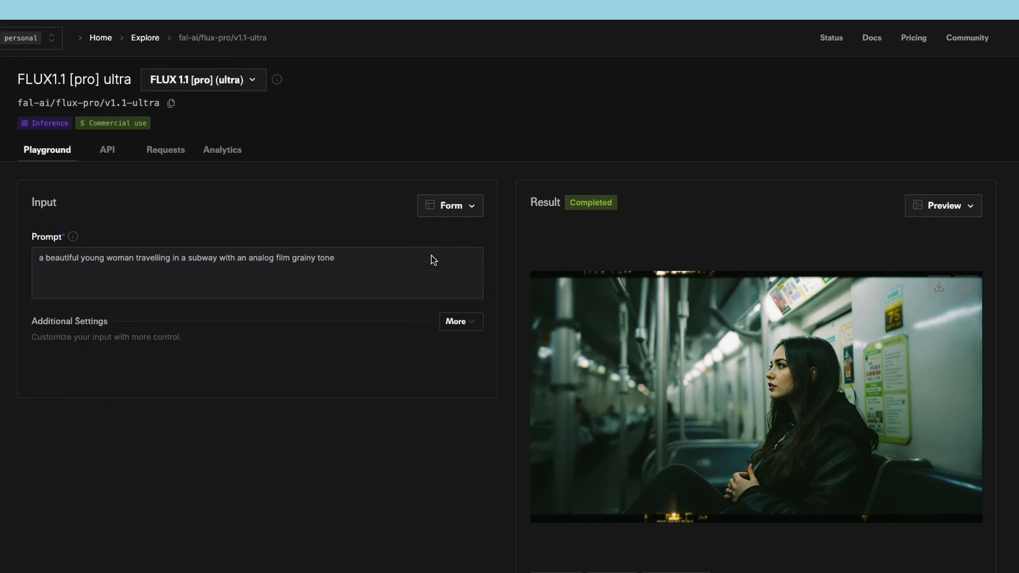
pyautogui.moveTo(651, 525)
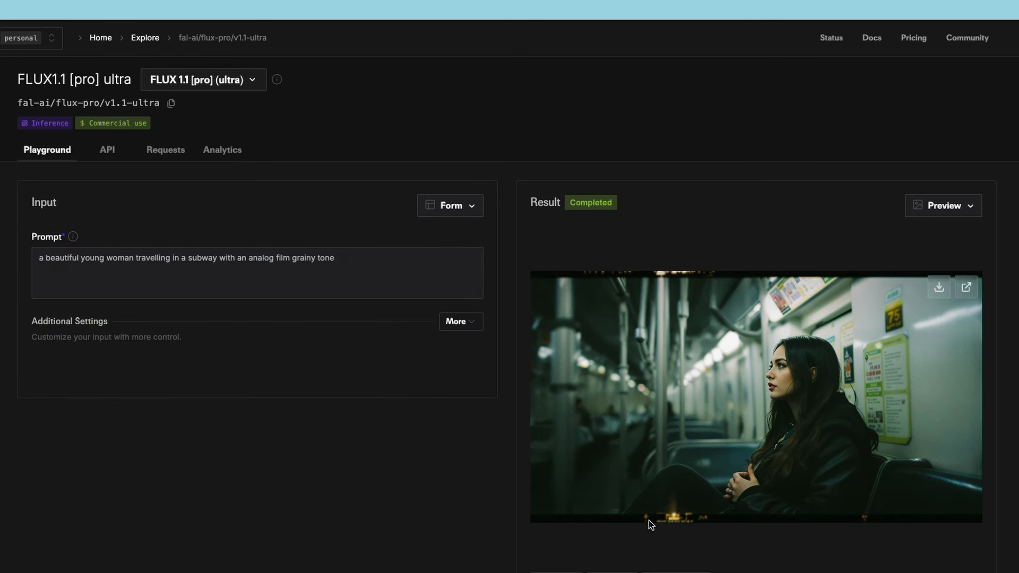
pyautogui.click(460, 321)
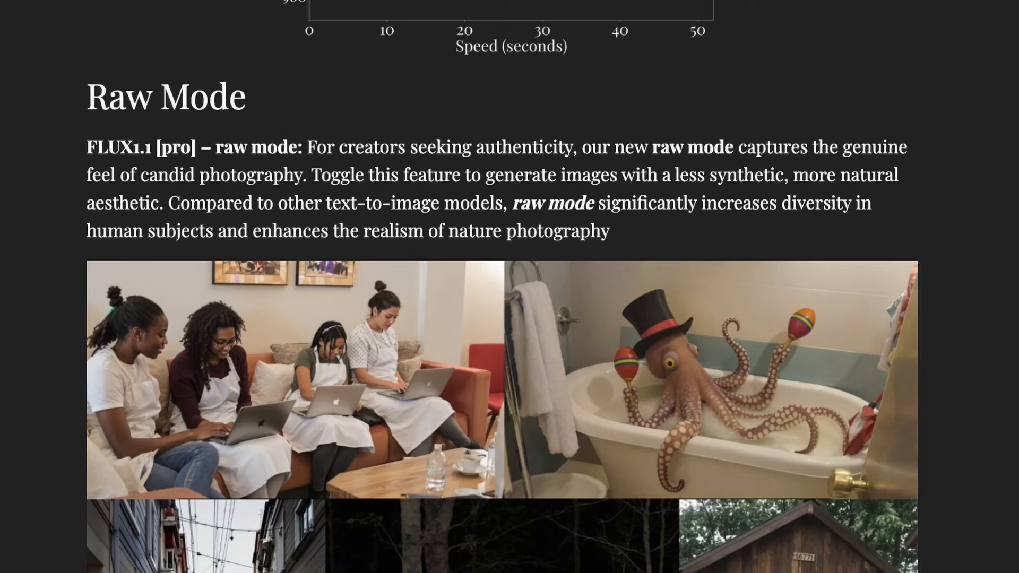
# Scroll up through the image grids to the 'Introducing FLUX1.1 [pro] Ultra and Raw Modes' heading.
pyautogui.scroll(-3)
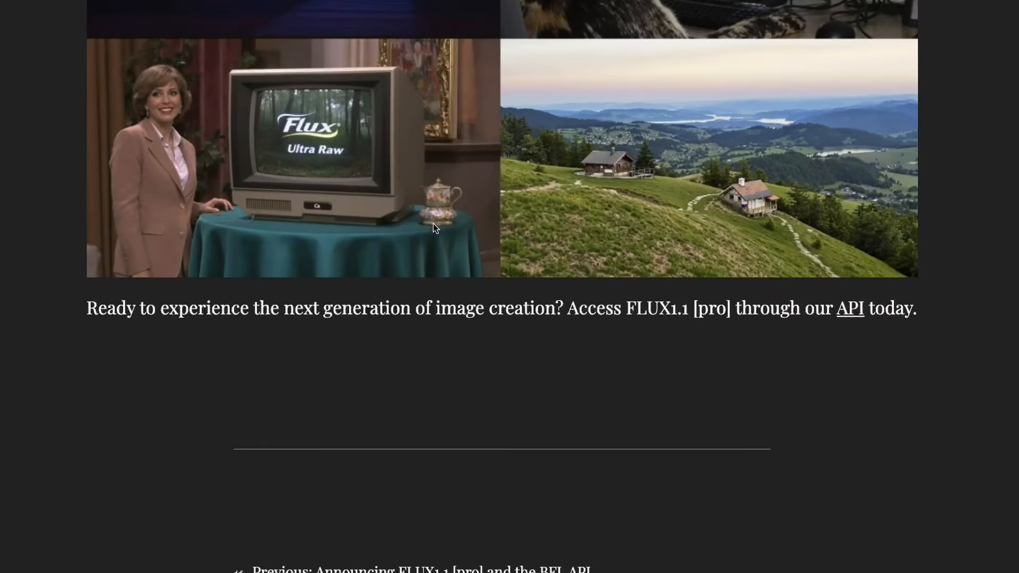
pyautogui.scroll(3)
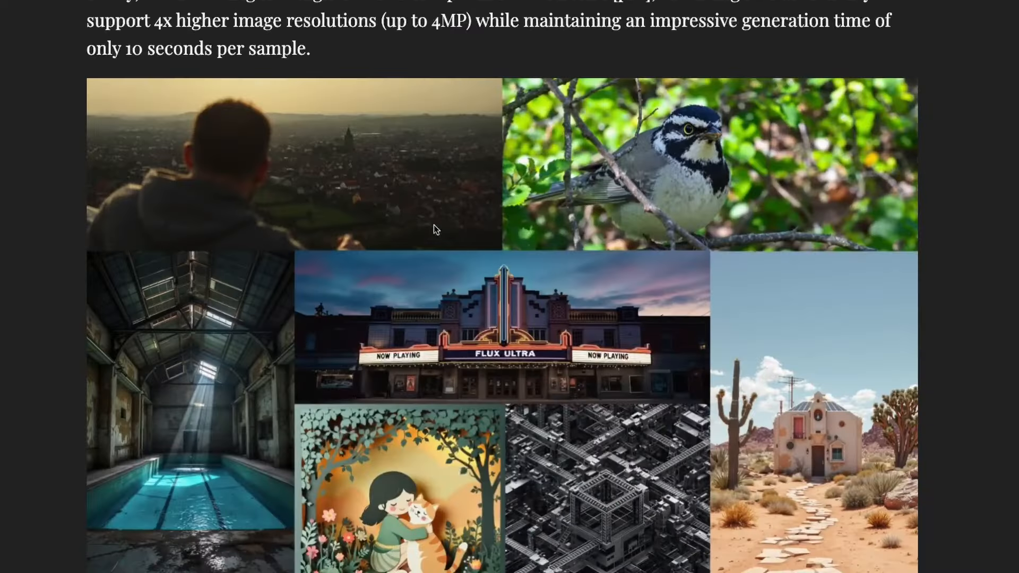
pyautogui.scroll(-3)
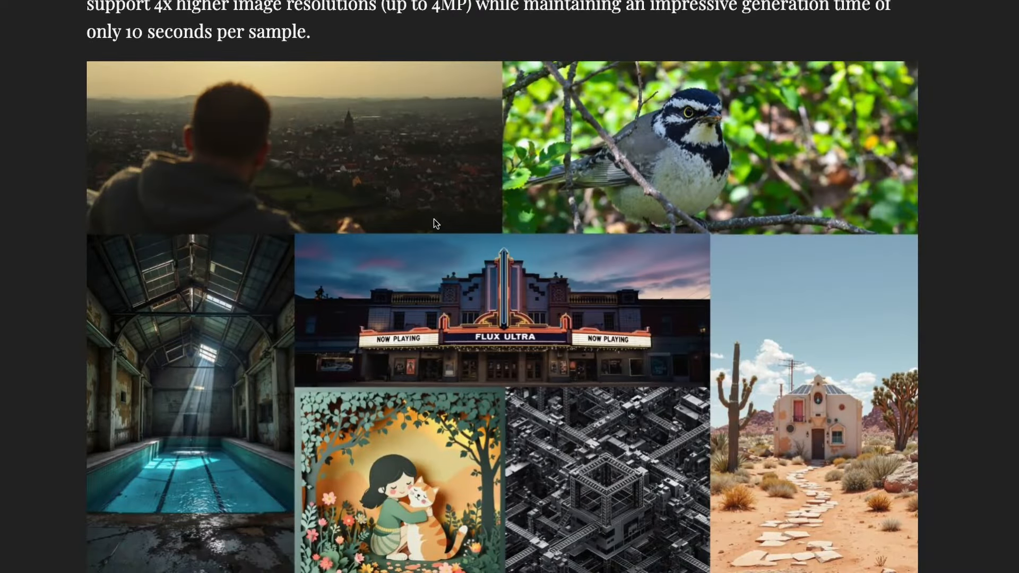
pyautogui.scroll(-3)
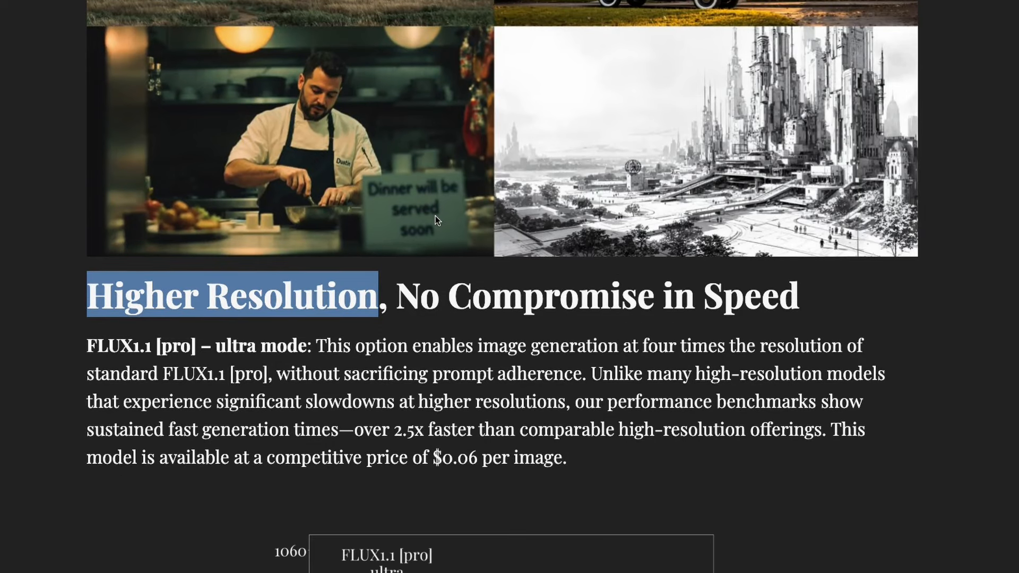
pyautogui.scroll(3)
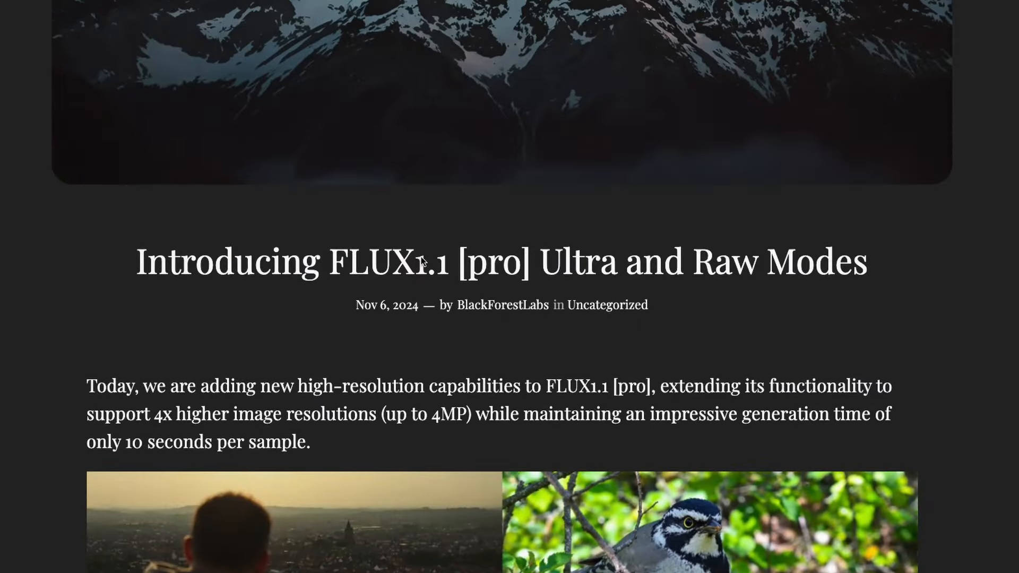
pyautogui.scroll(3)
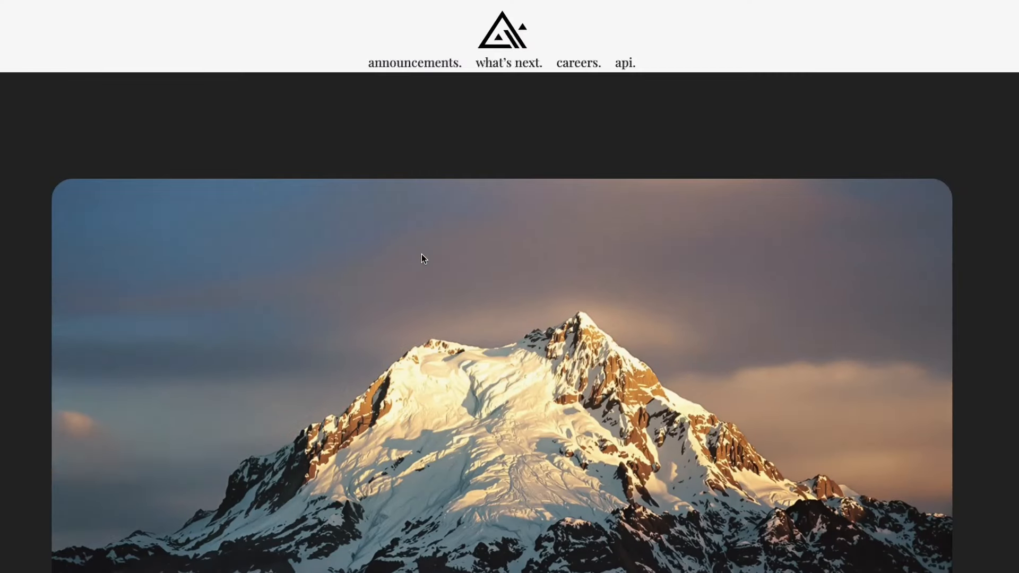
pyautogui.scroll(-3)
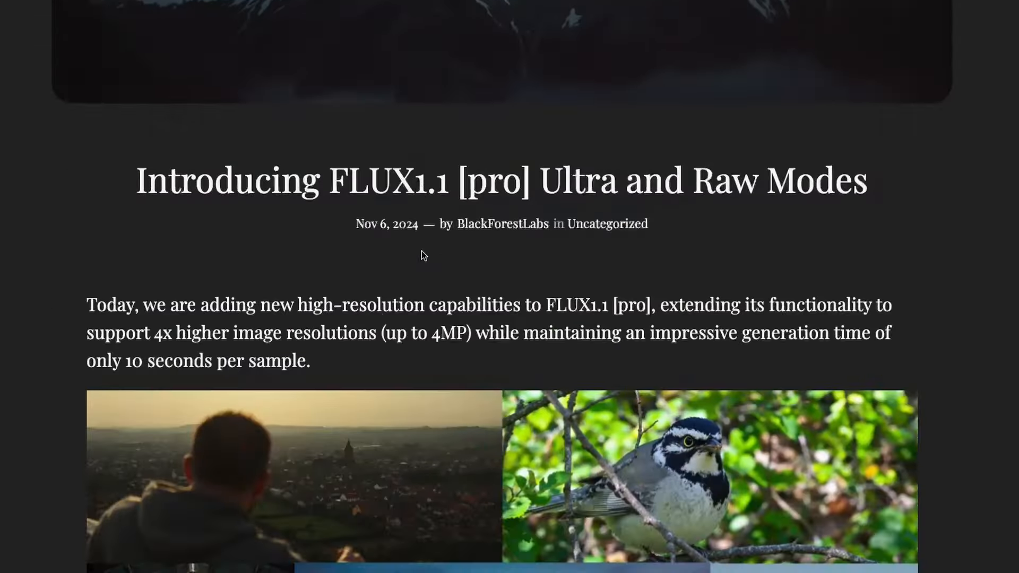